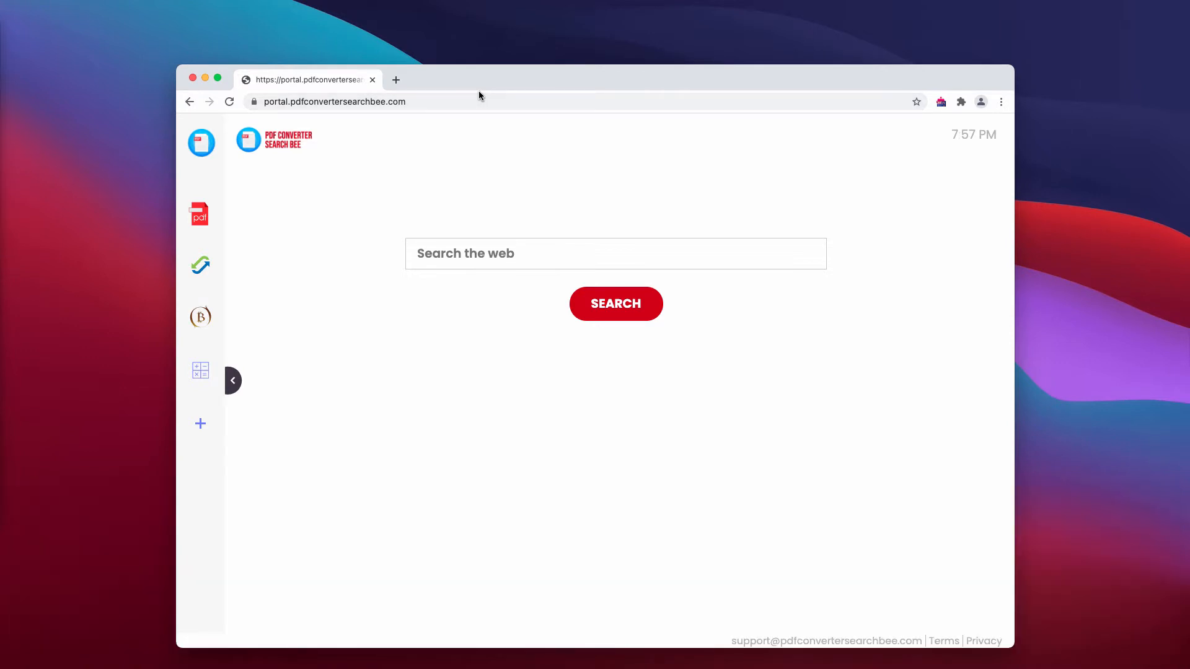
mouse_move(599, 81)
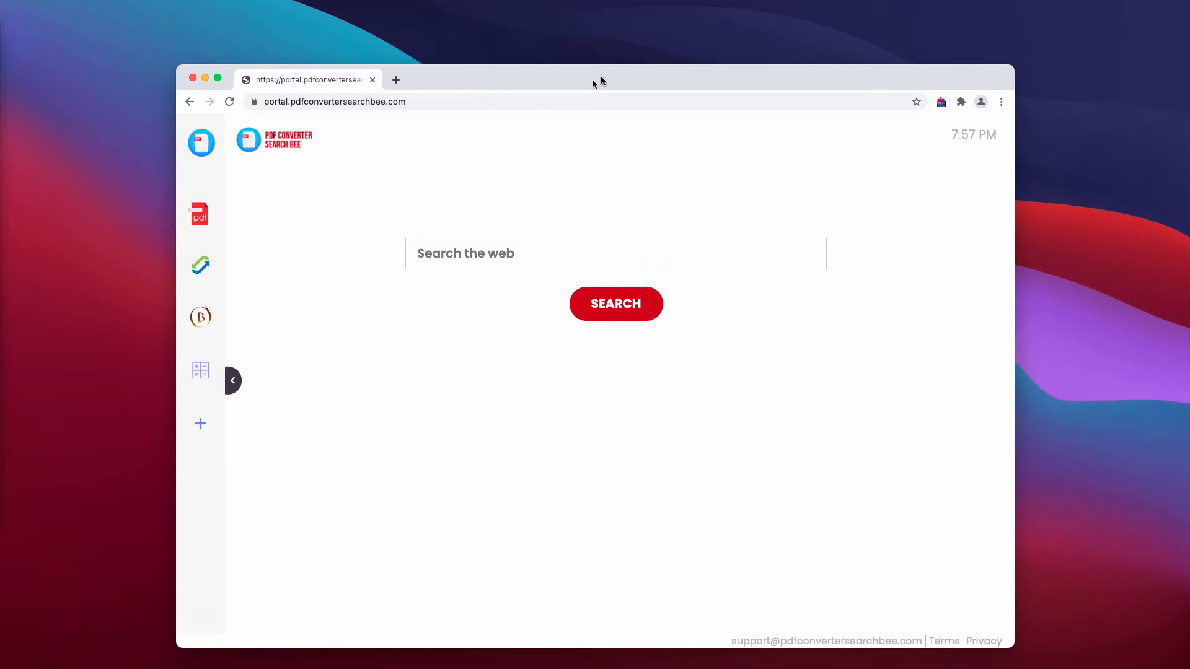
mouse_move(622, 73)
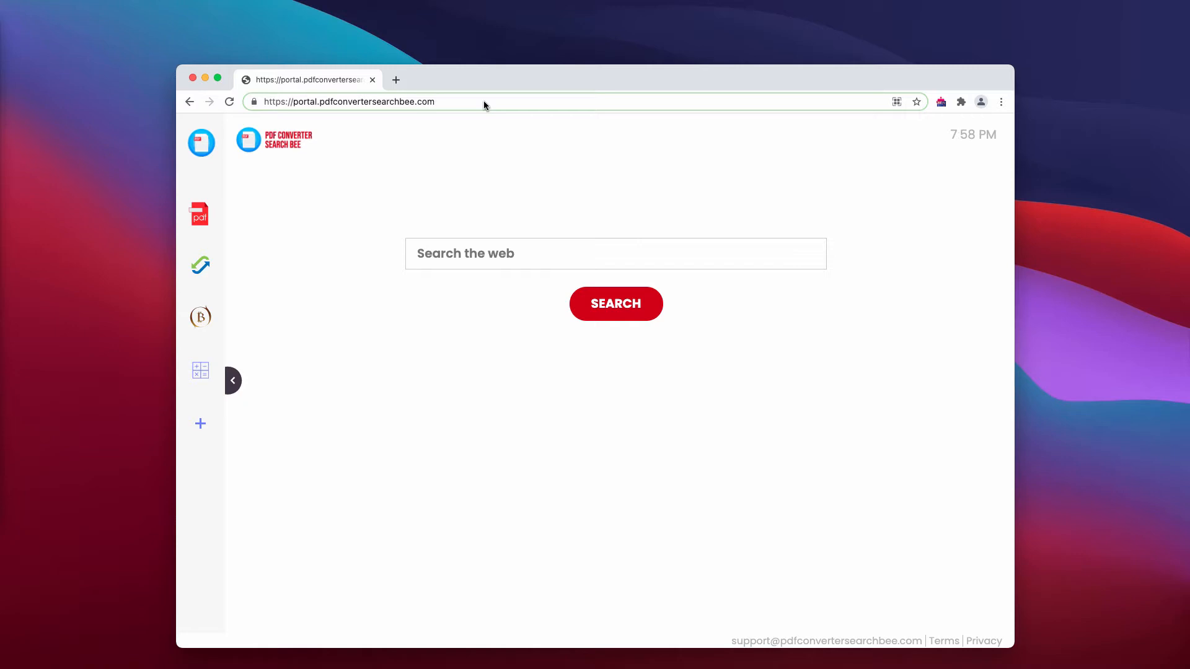
mouse_move(393, 255)
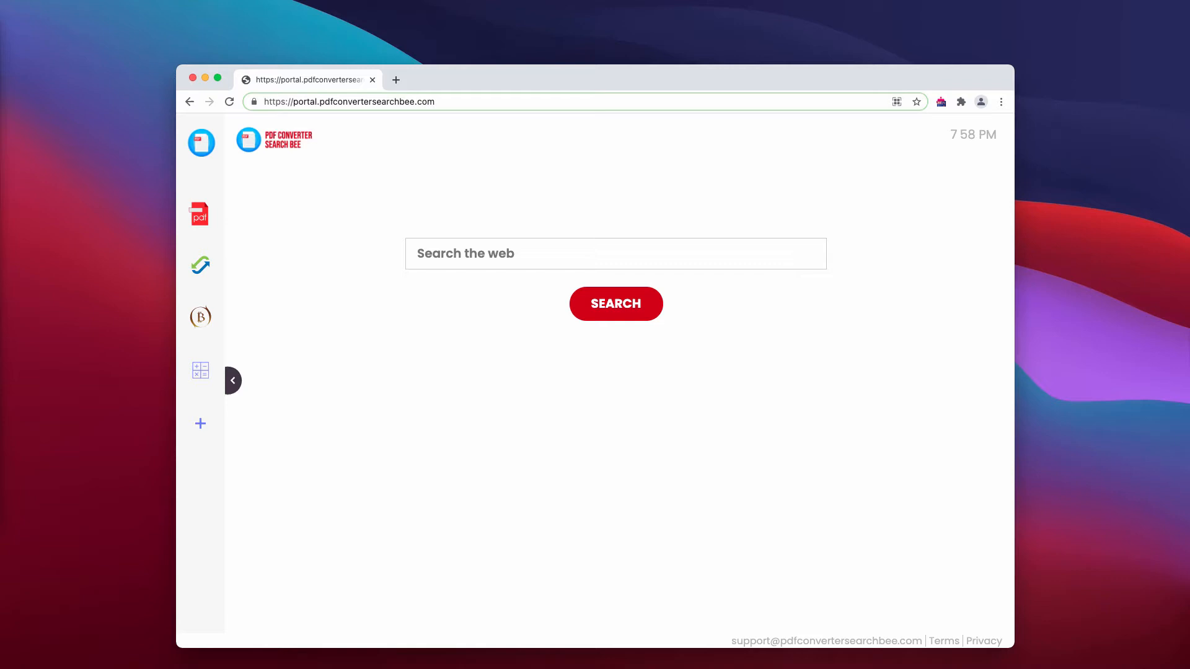
mouse_move(414, 297)
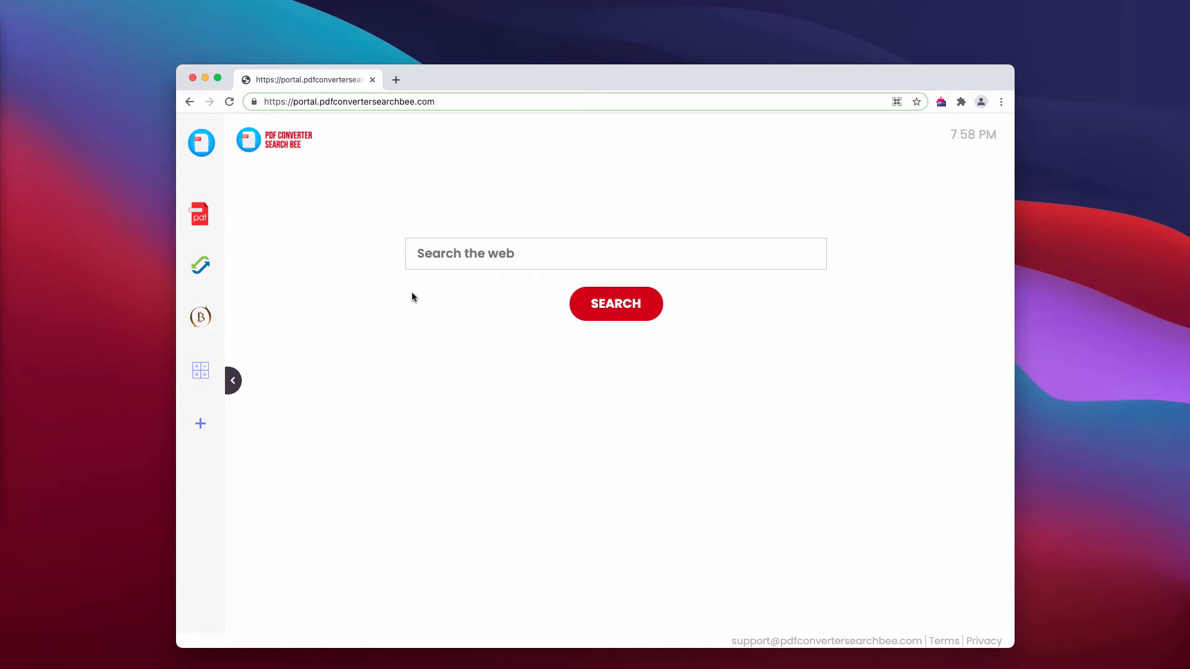
mouse_move(378, 292)
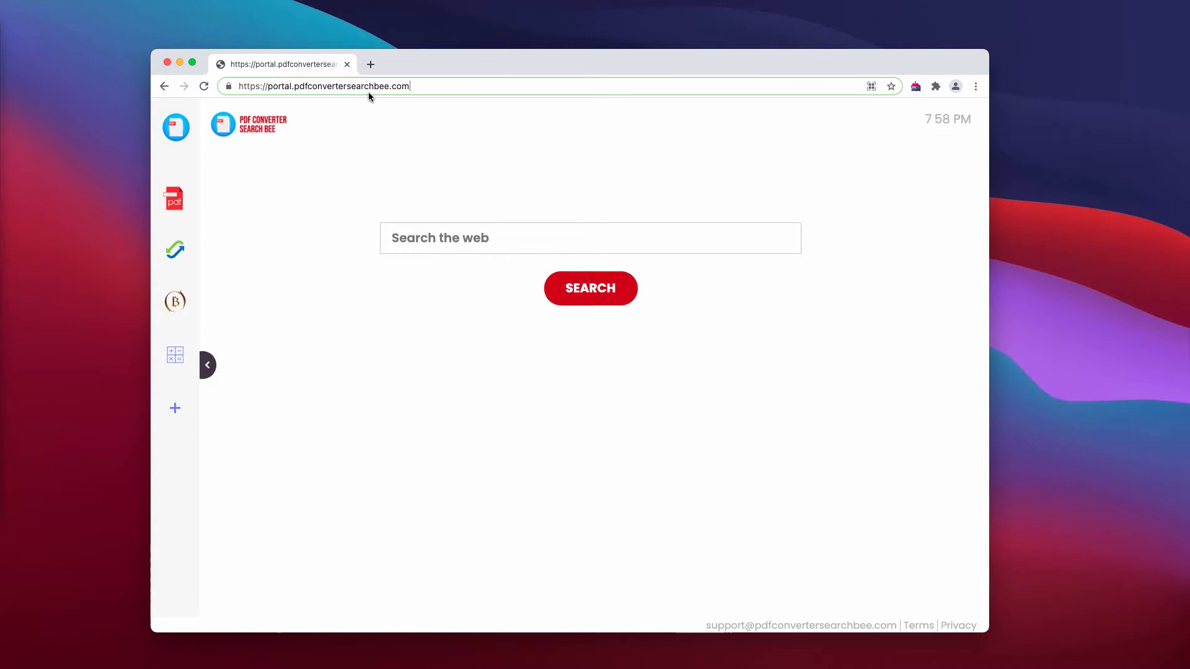
mouse_move(457, 64)
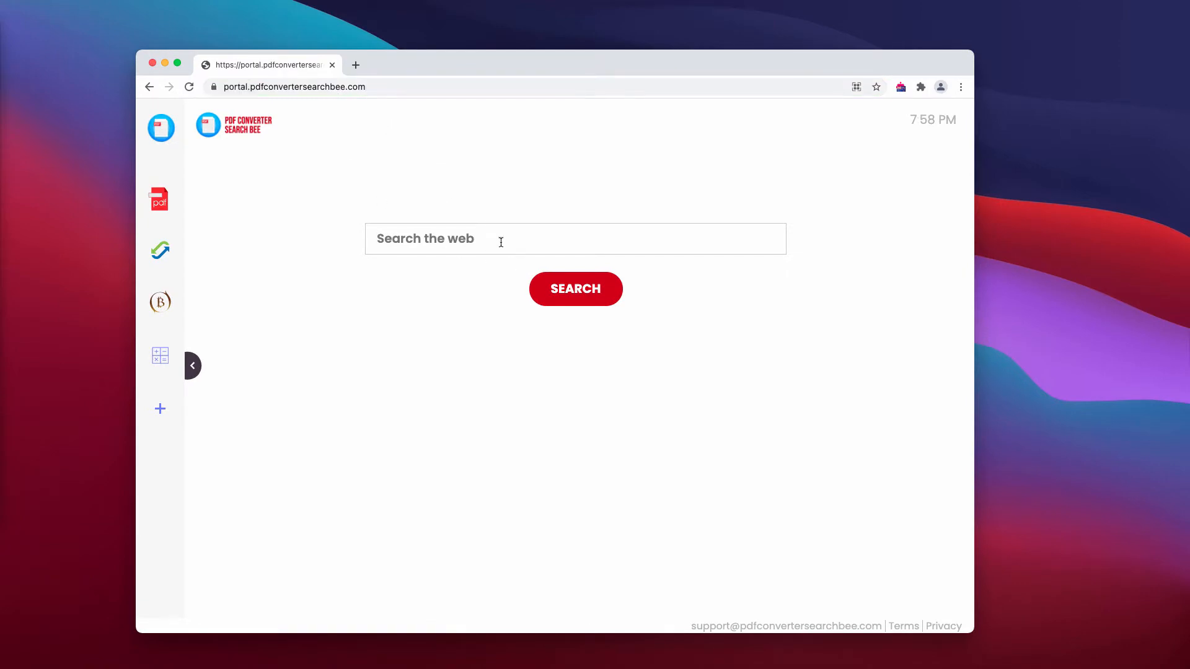
Search for 'virus', see the results get redirected, and close that tab.
type("vrisu")
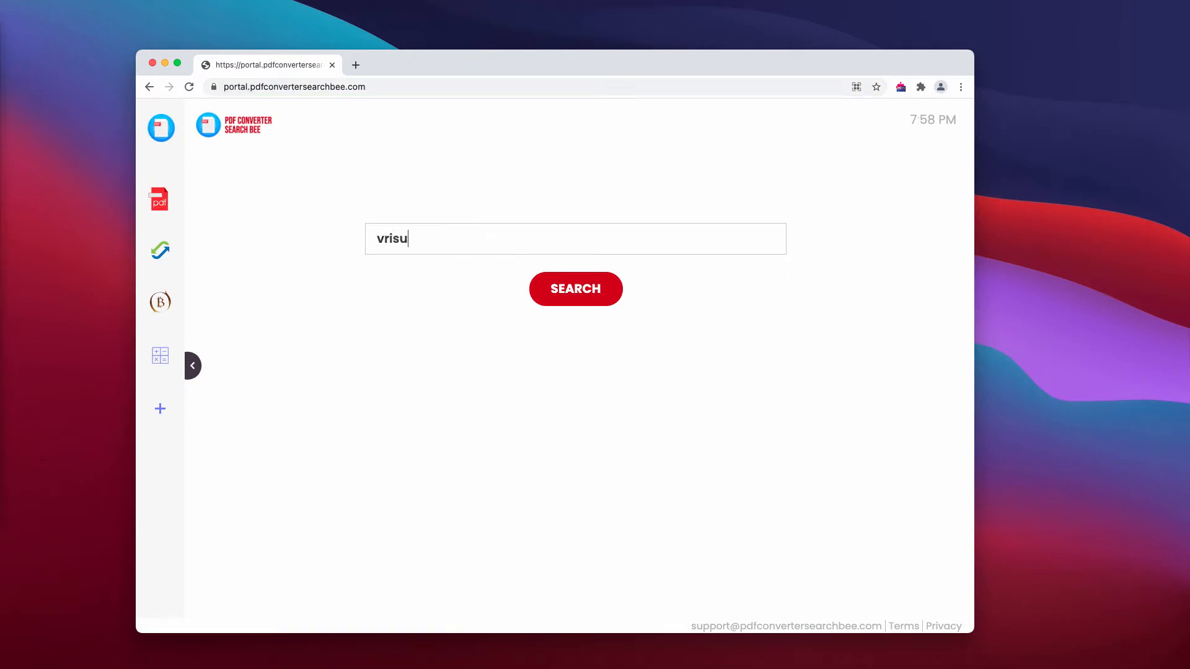
key("Backspace")
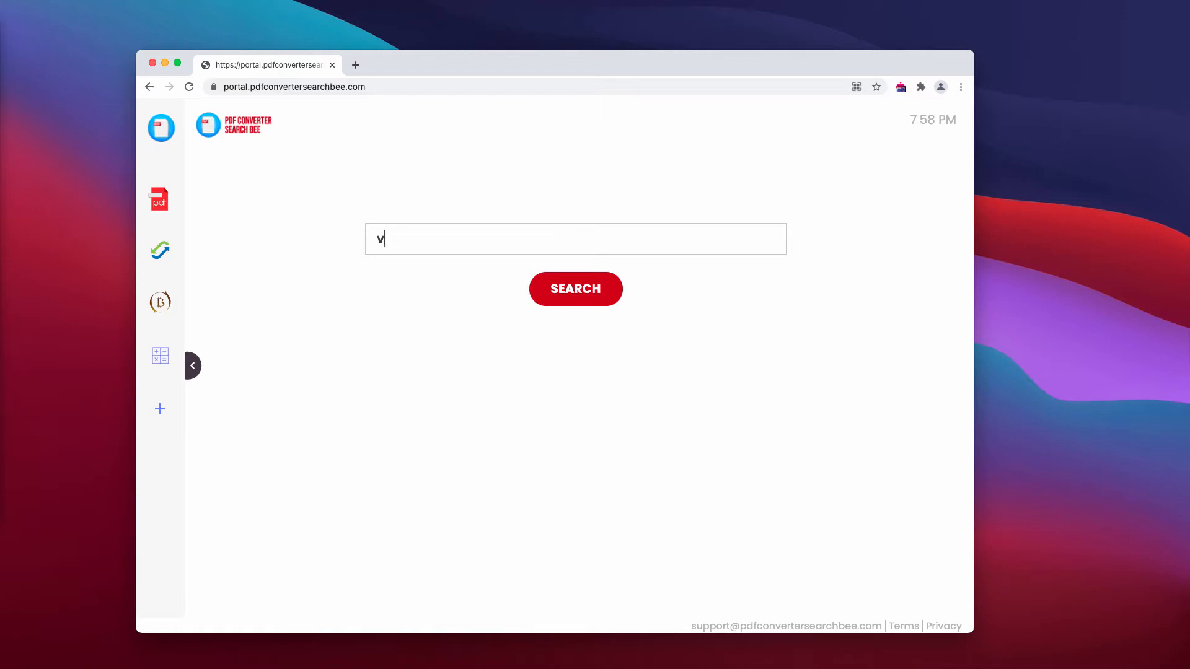
left_click(575, 289)
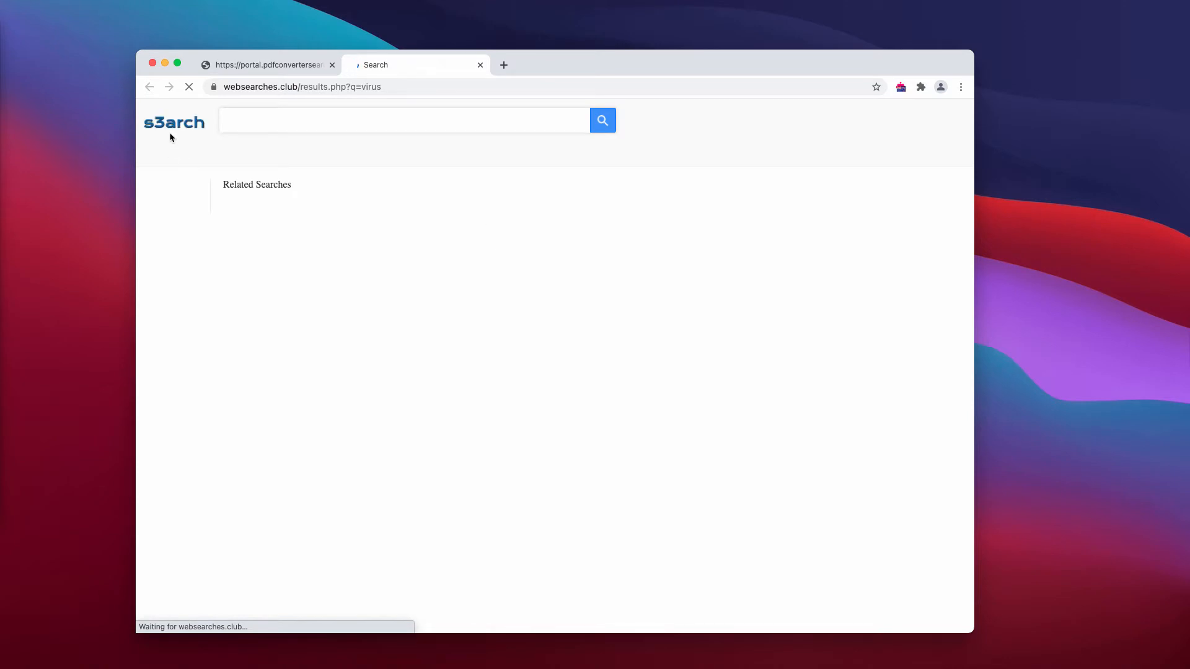
left_click(480, 65)
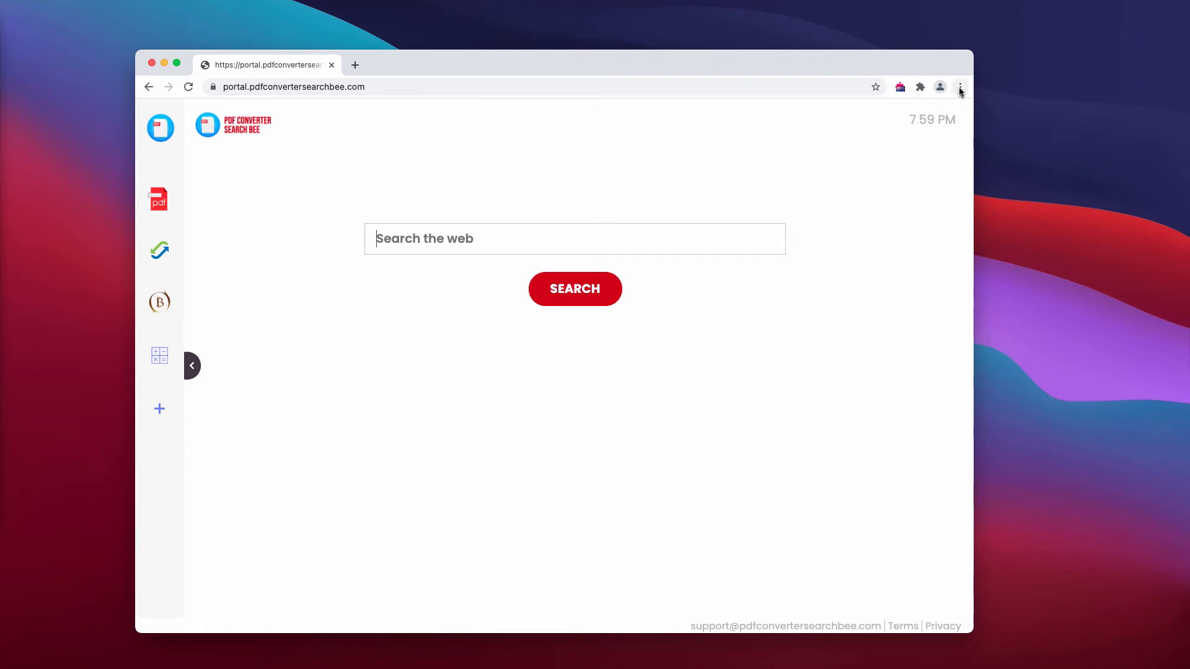
Disable the Urban Free VPN proxy Unblocker extension and close the extensions tab.
left_click(959, 87)
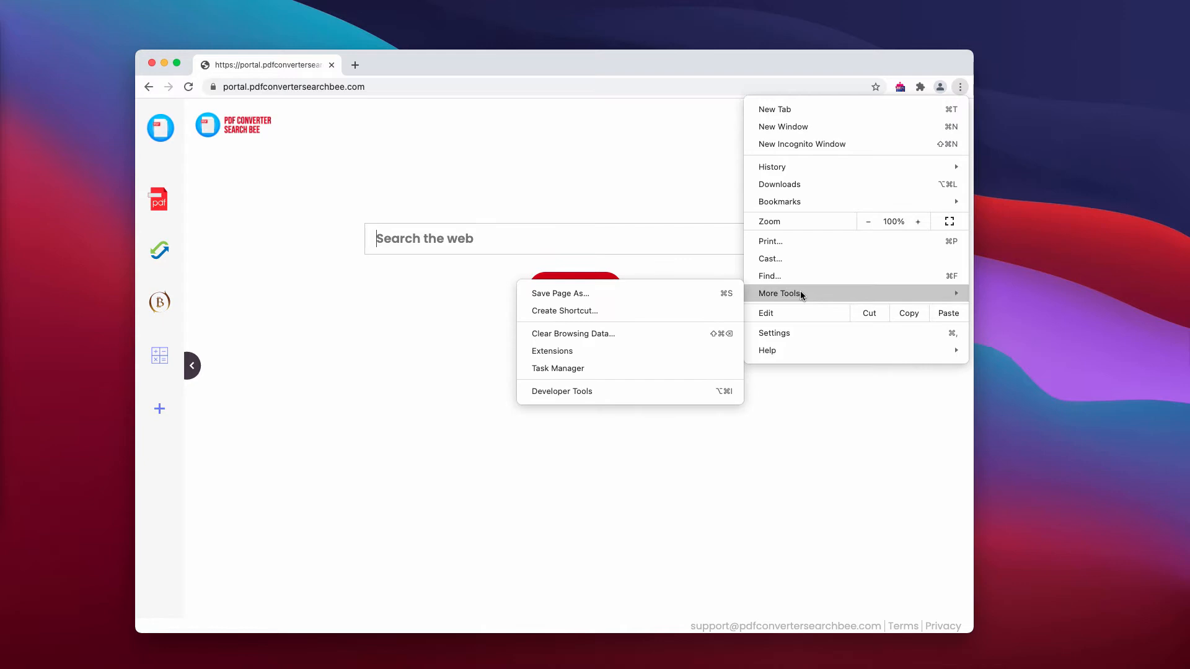
left_click(552, 350)
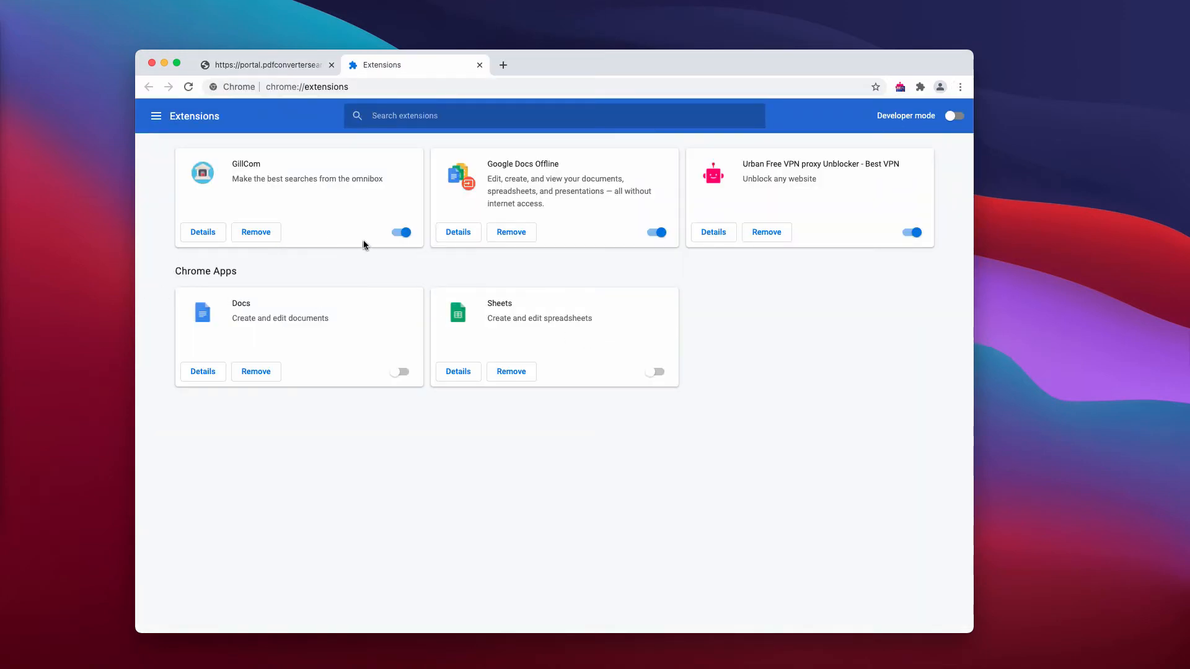
mouse_move(839, 187)
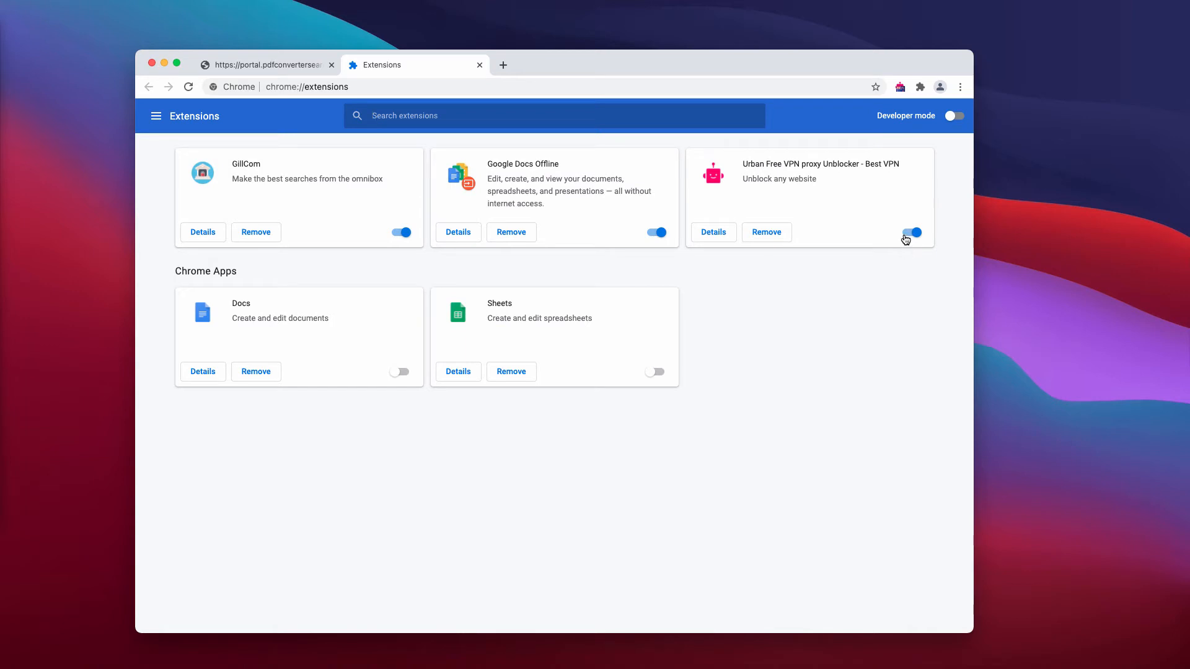
left_click(910, 232)
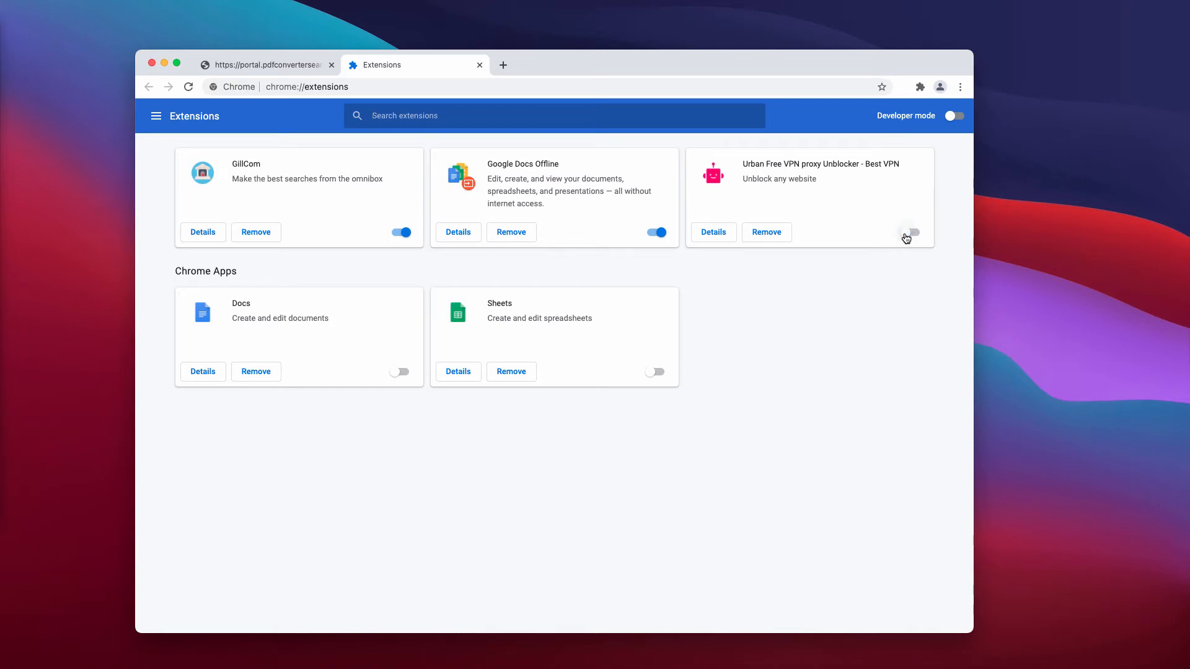
left_click(401, 233)
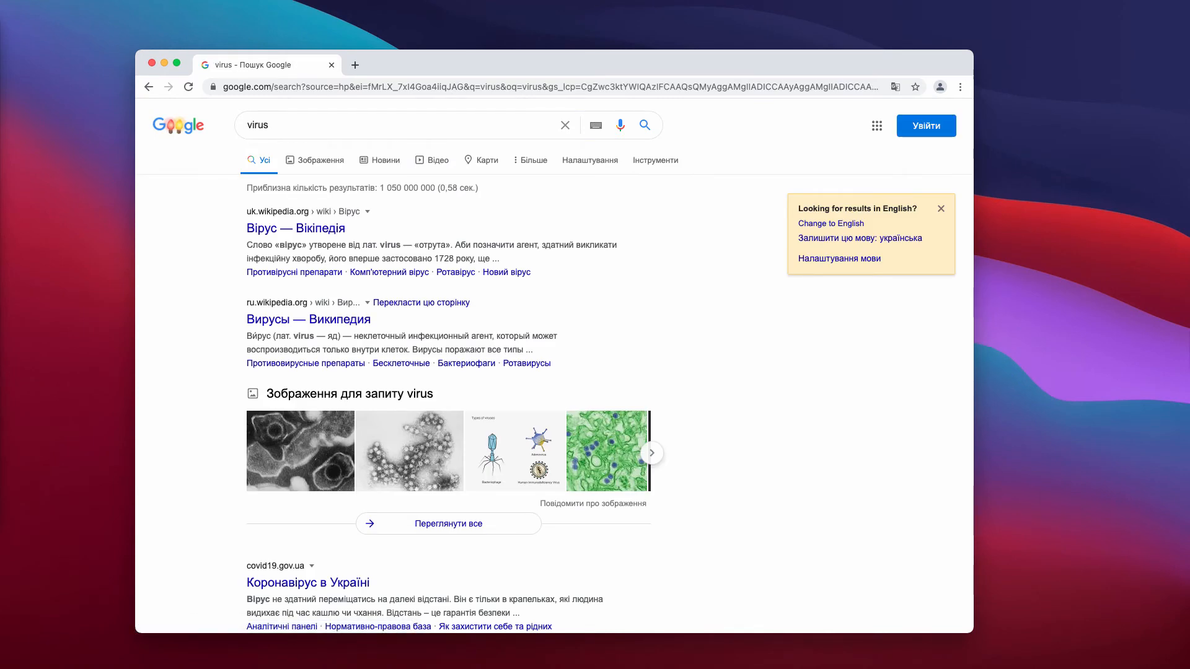
mouse_move(454, 67)
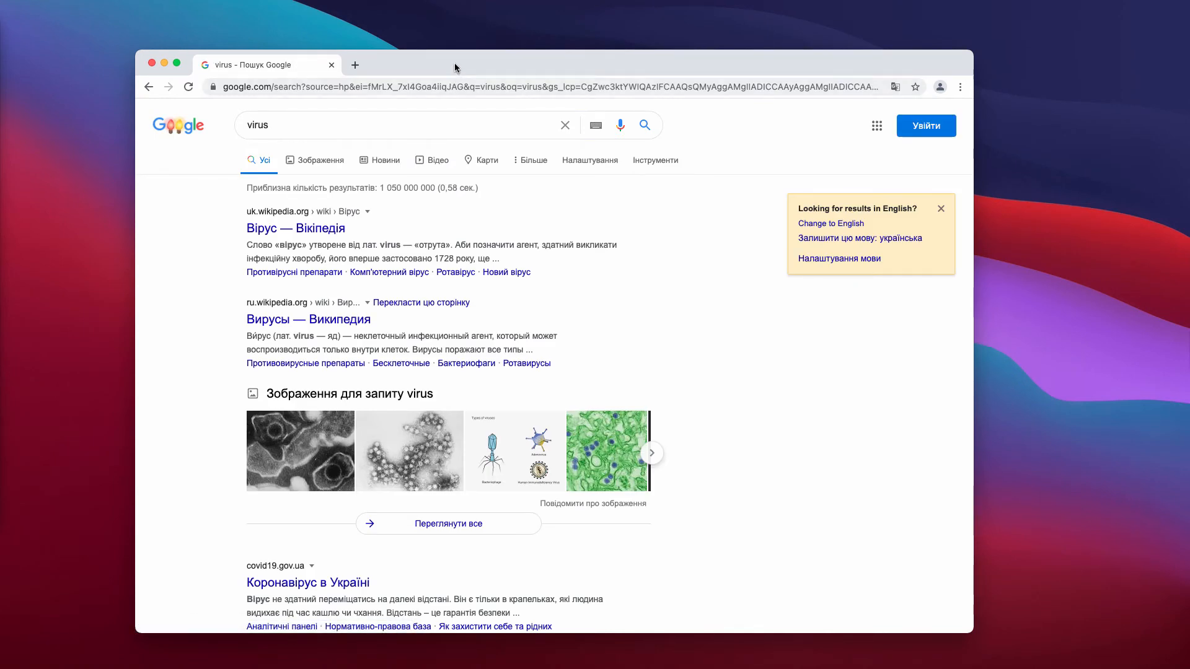
mouse_move(381, 64)
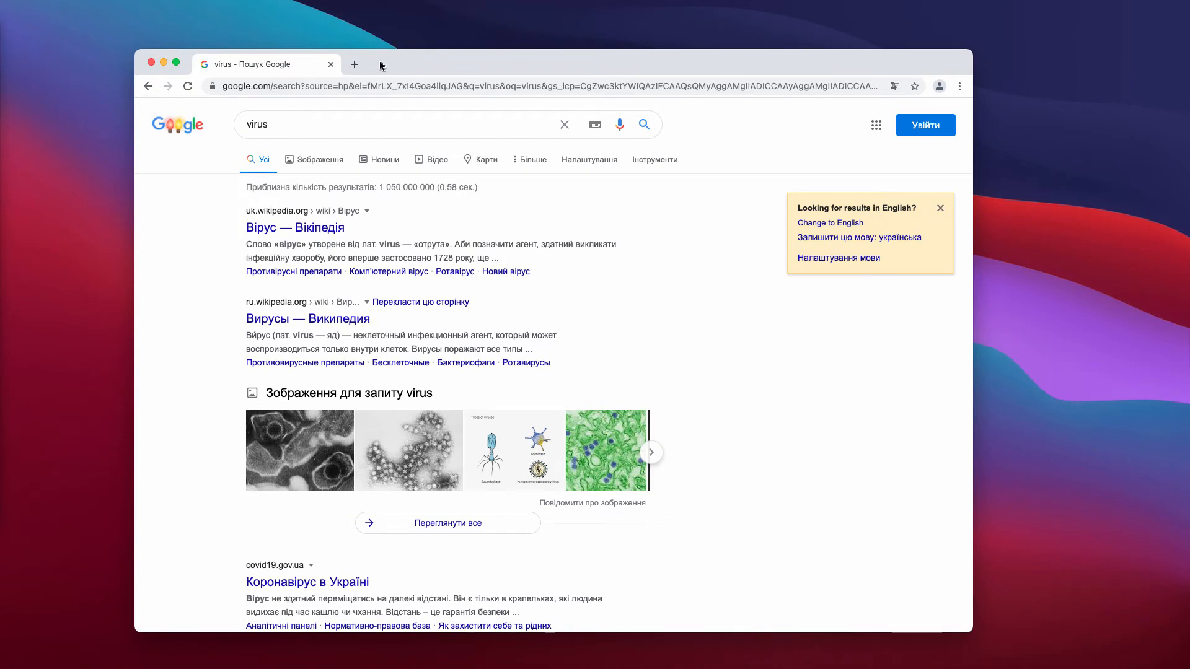
Go to the Combo Cleaner website from a new tab's shortcut.
left_click(352, 63)
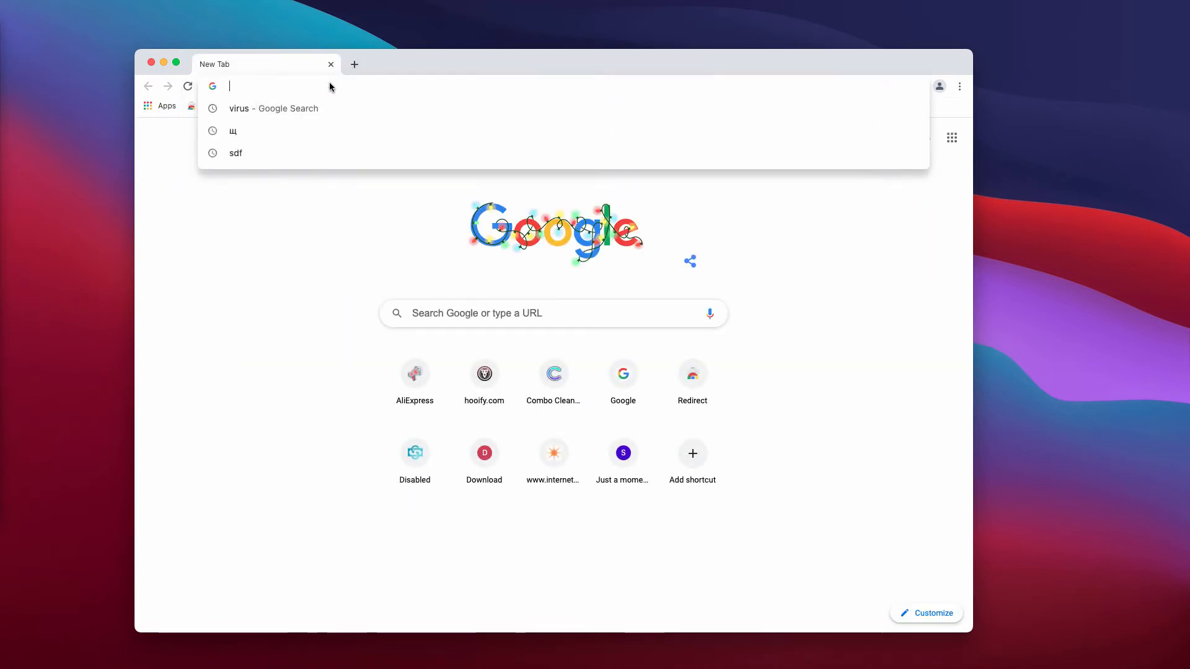
left_click(554, 374)
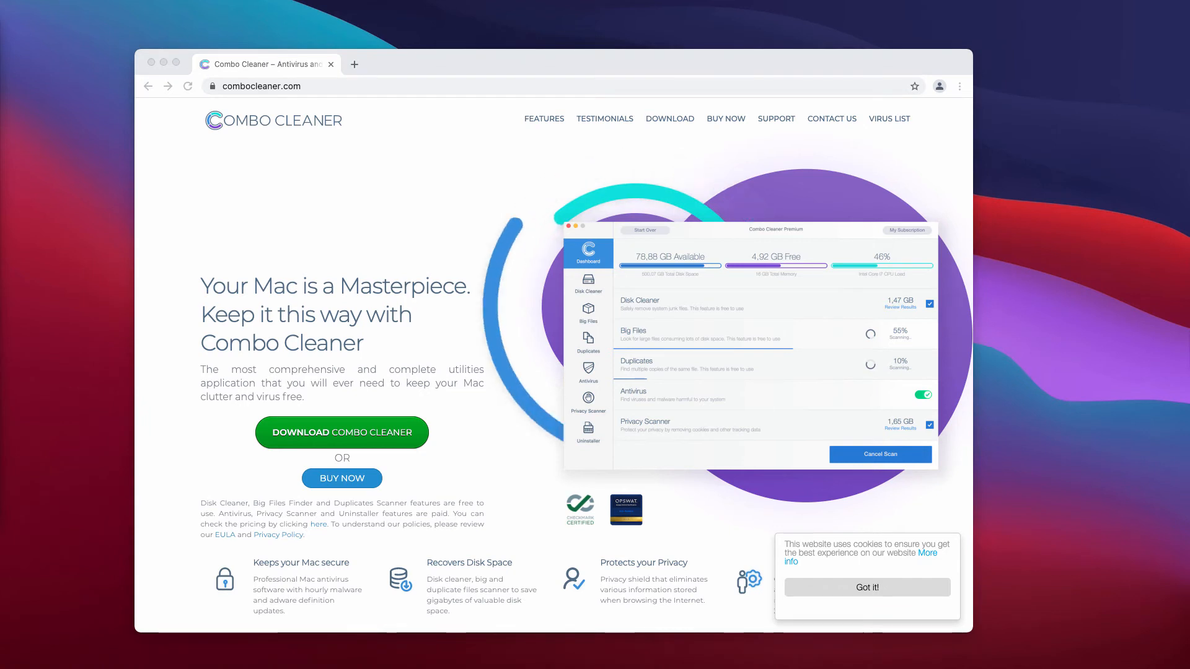
Launch Combo Cleaner and run a full Mac scan.
left_click(777, 559)
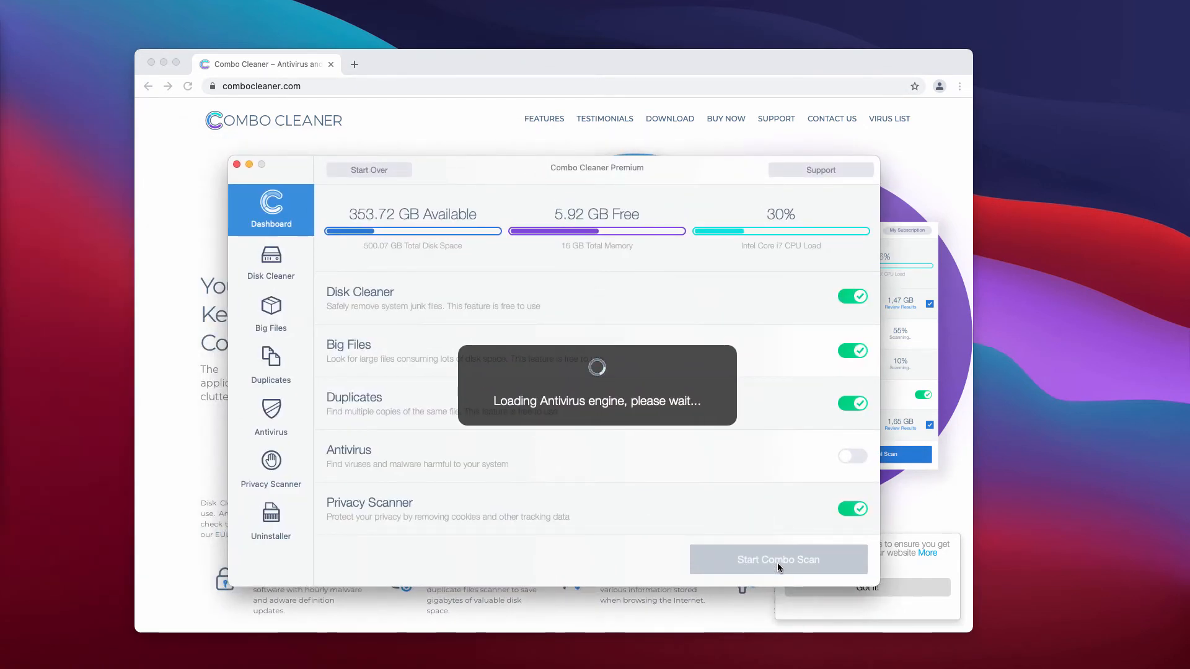
left_click(777, 559)
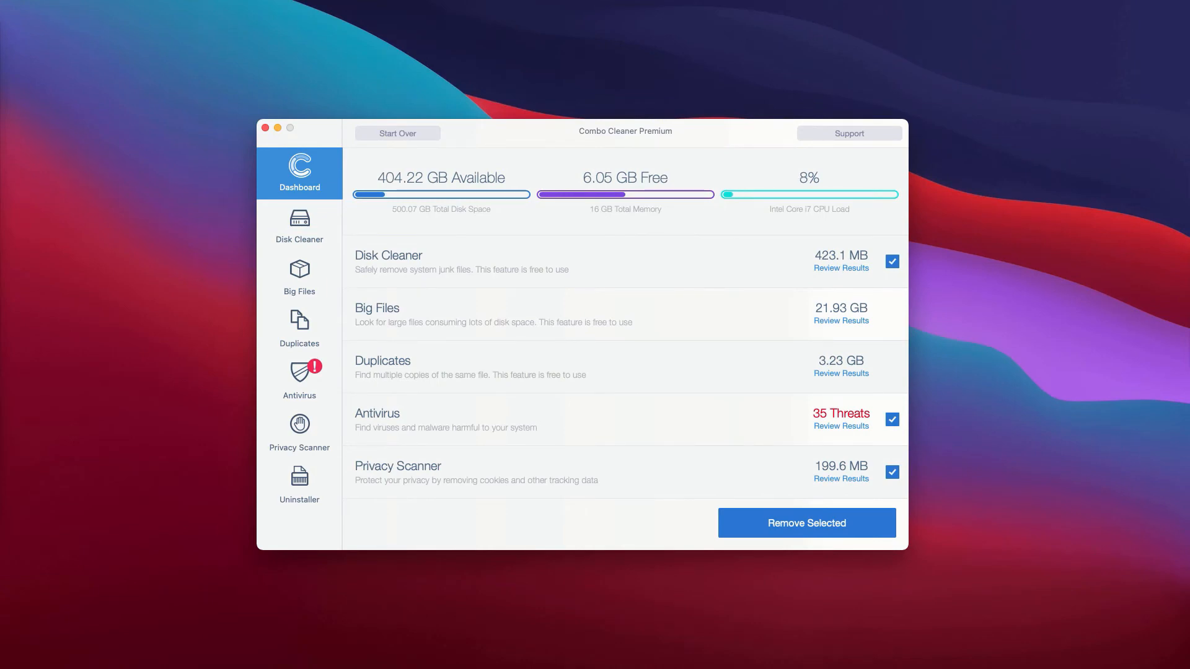
mouse_move(275, 340)
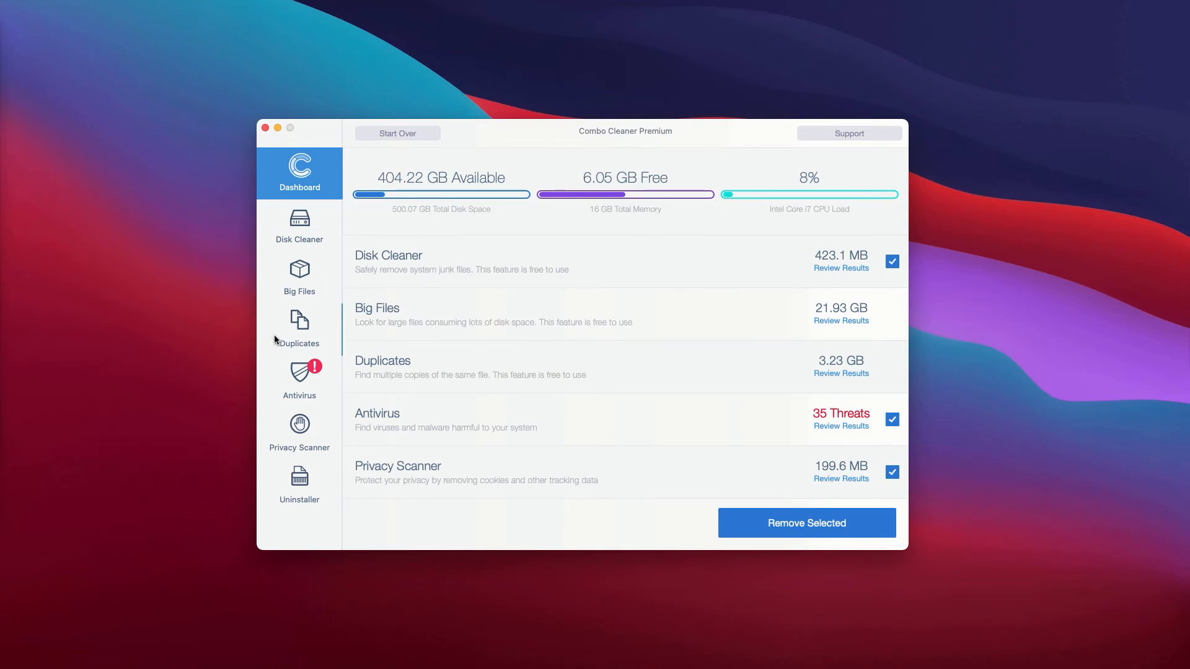
mouse_move(394, 378)
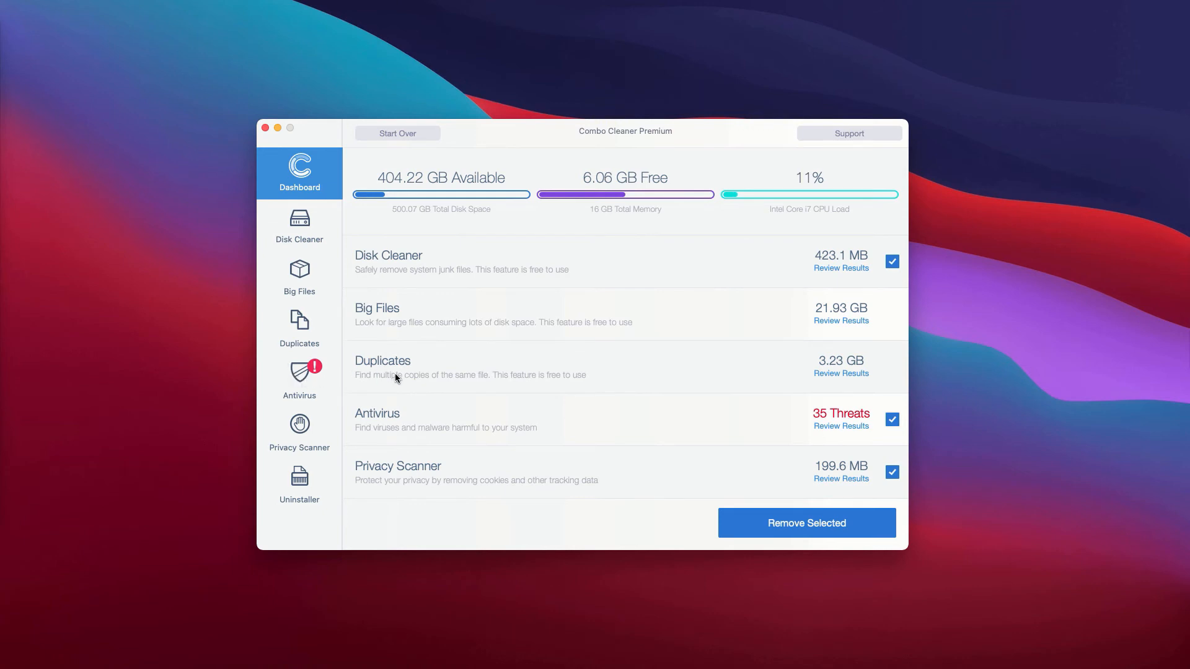
mouse_move(403, 419)
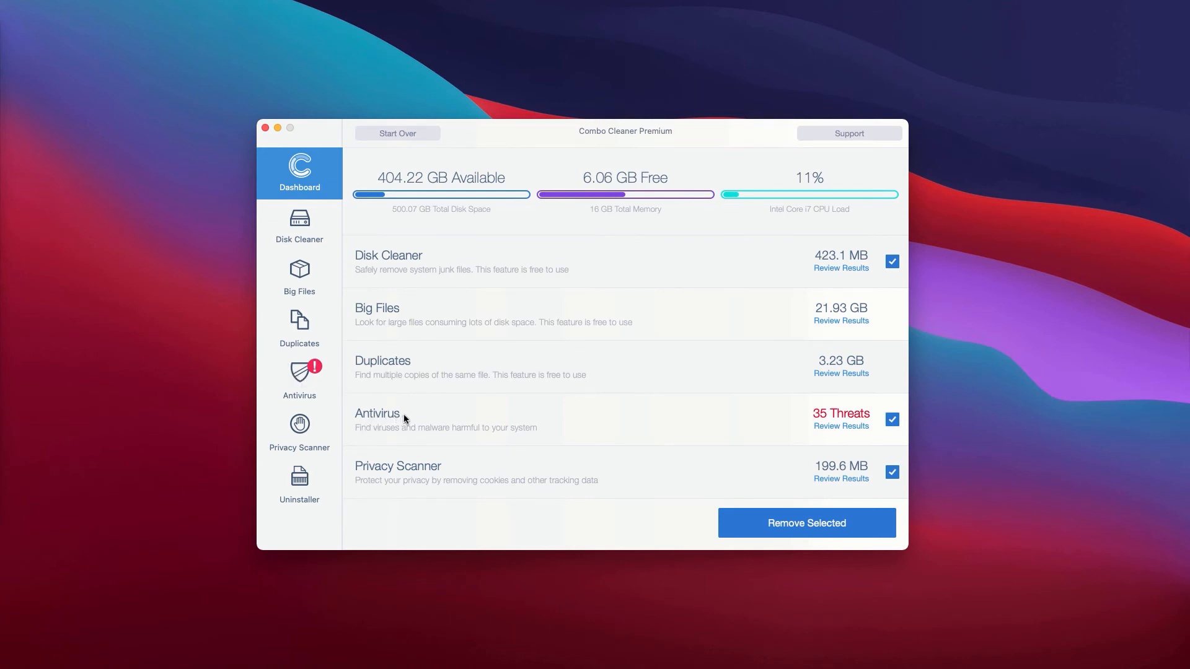
mouse_move(409, 420)
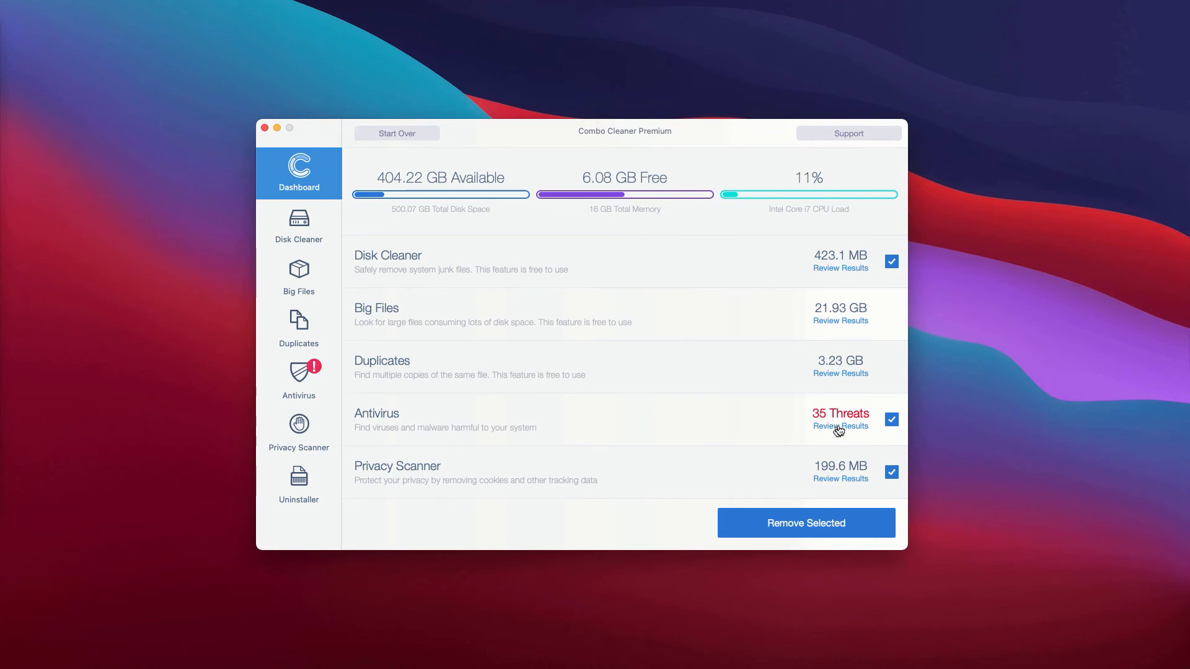
Open the Review Results list of the 35 antivirus threats.
left_click(840, 426)
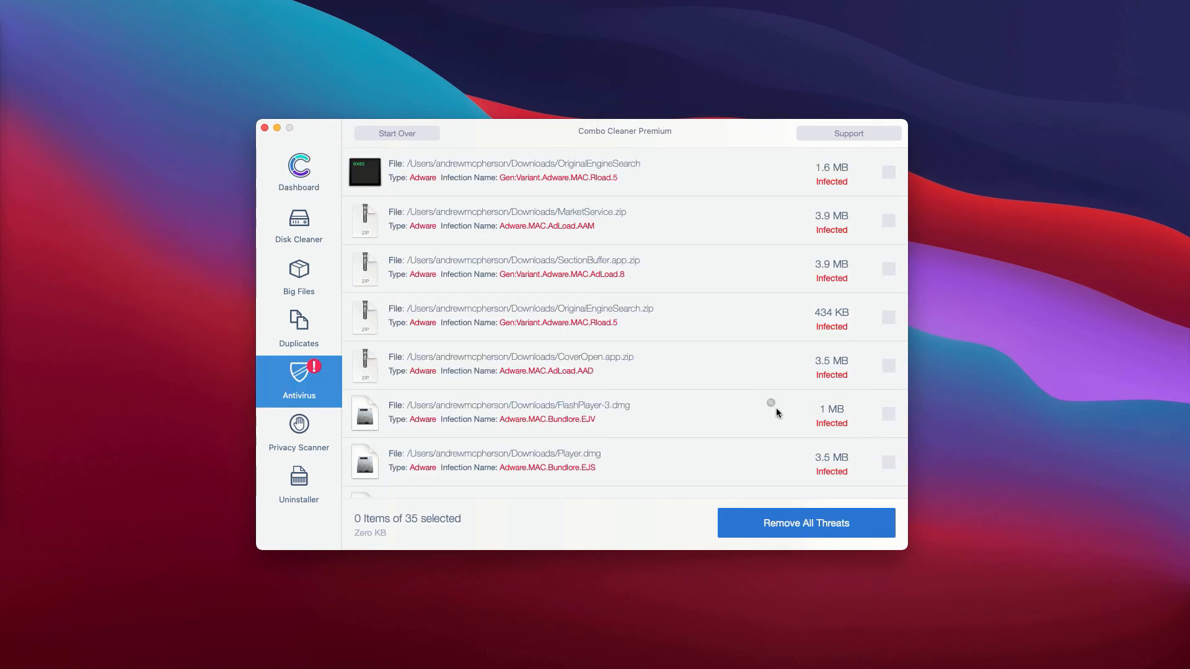
mouse_move(564, 237)
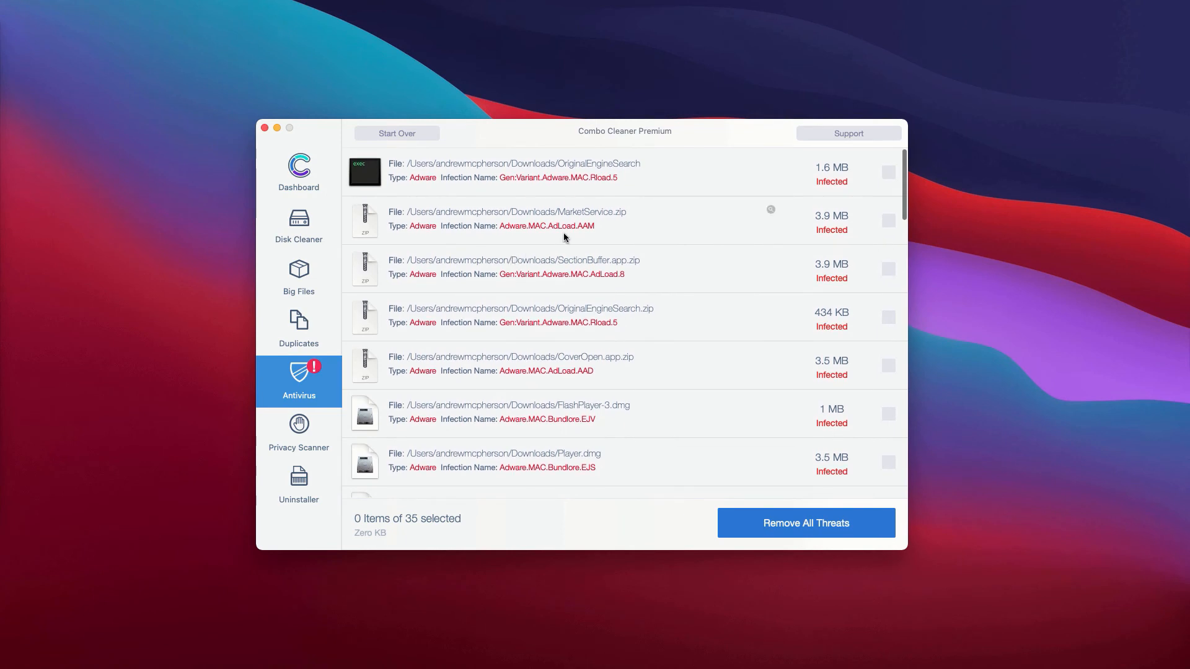
mouse_move(581, 178)
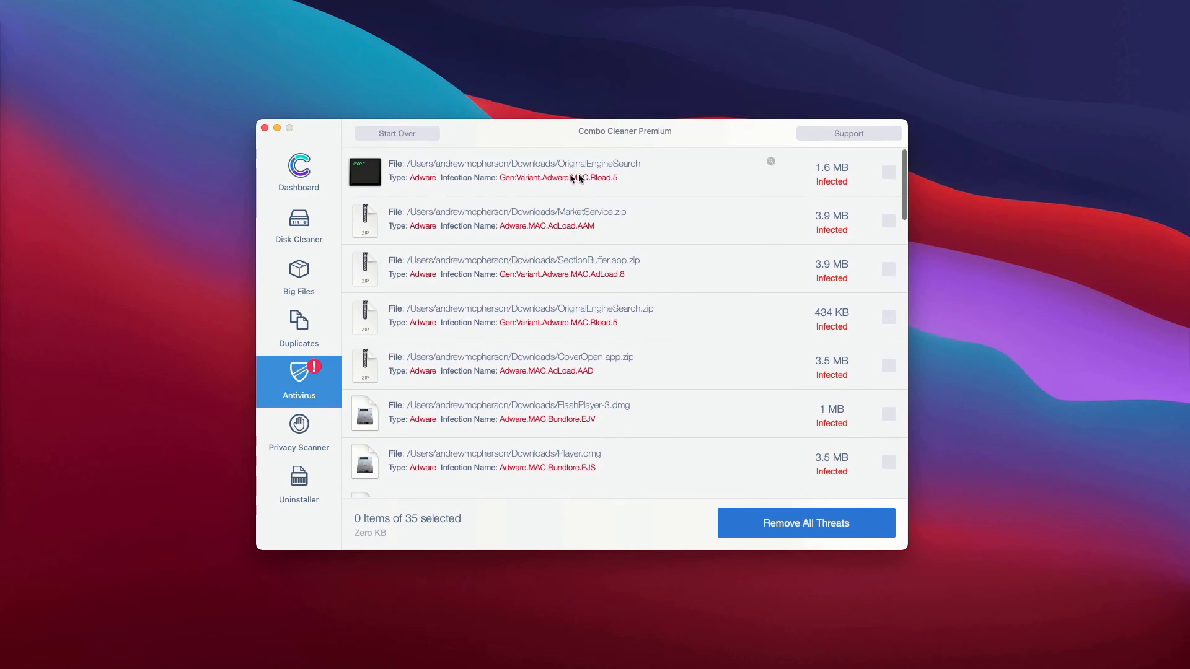
mouse_move(626, 239)
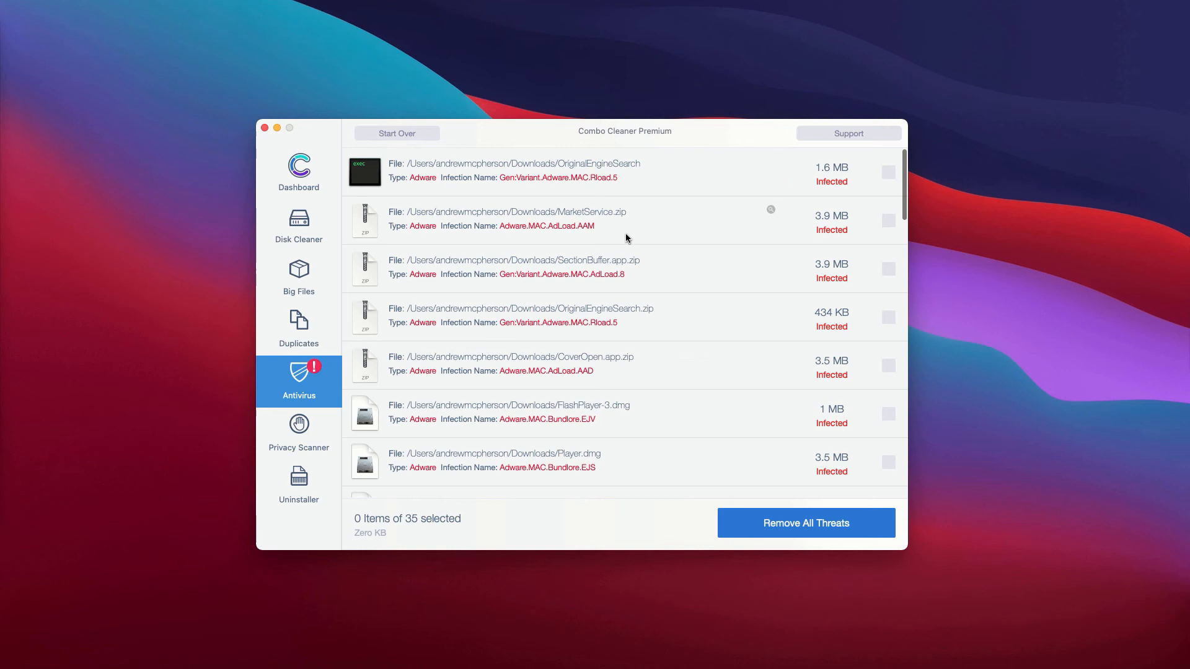
mouse_move(646, 215)
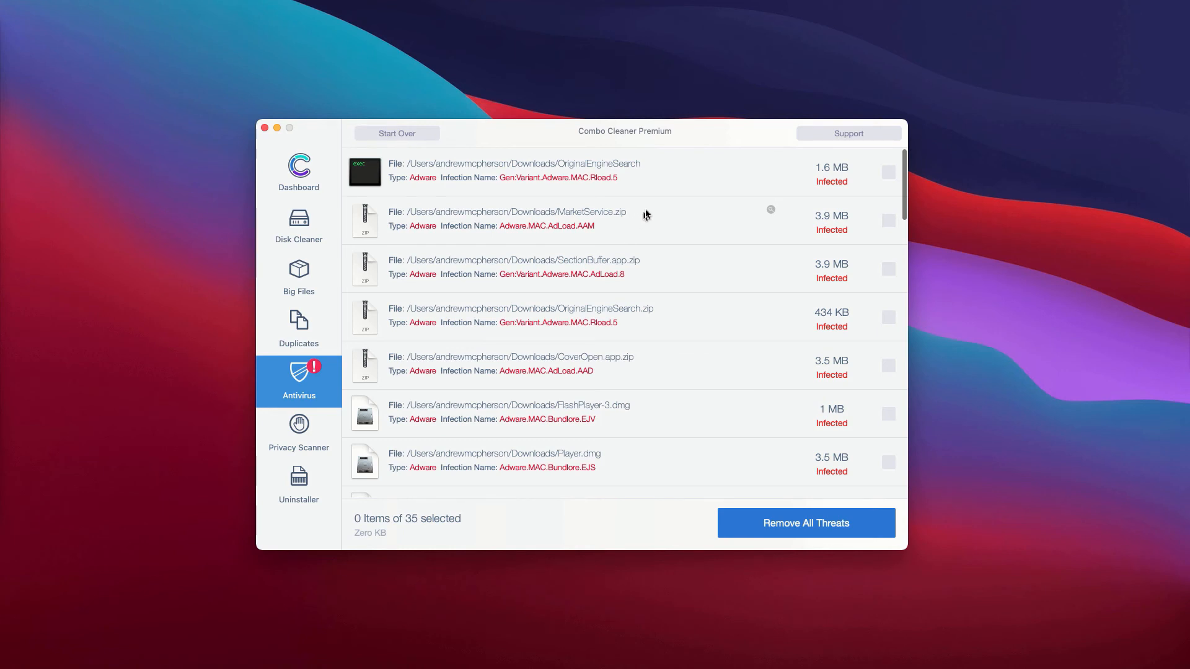
mouse_move(737, 234)
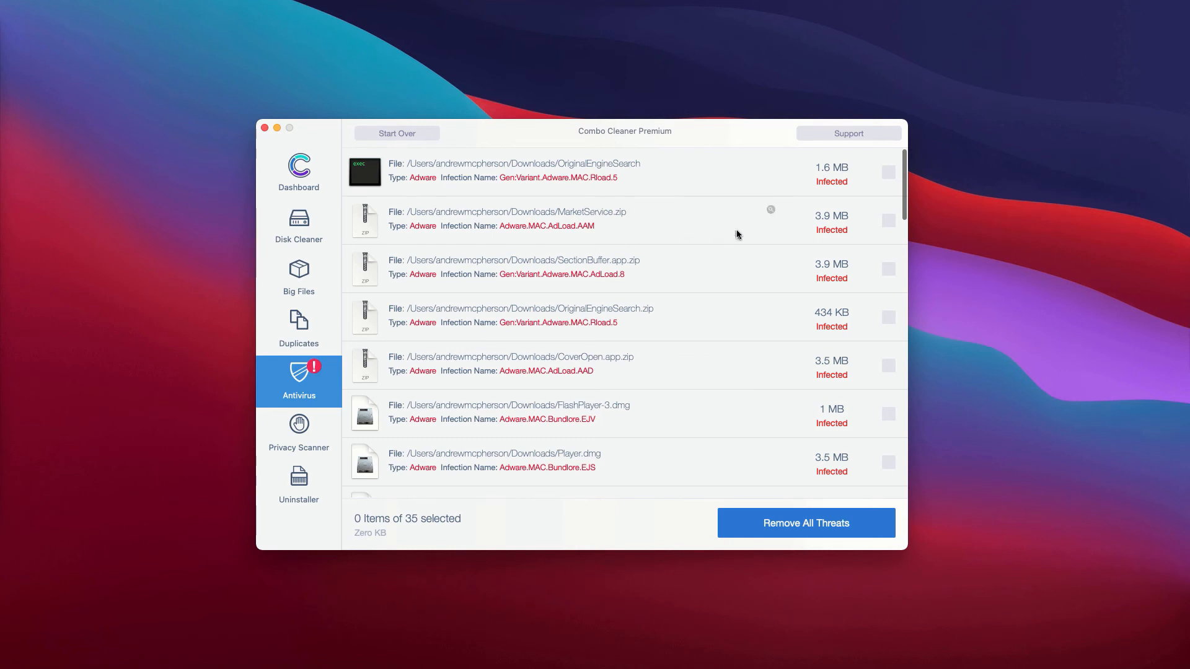
mouse_move(704, 222)
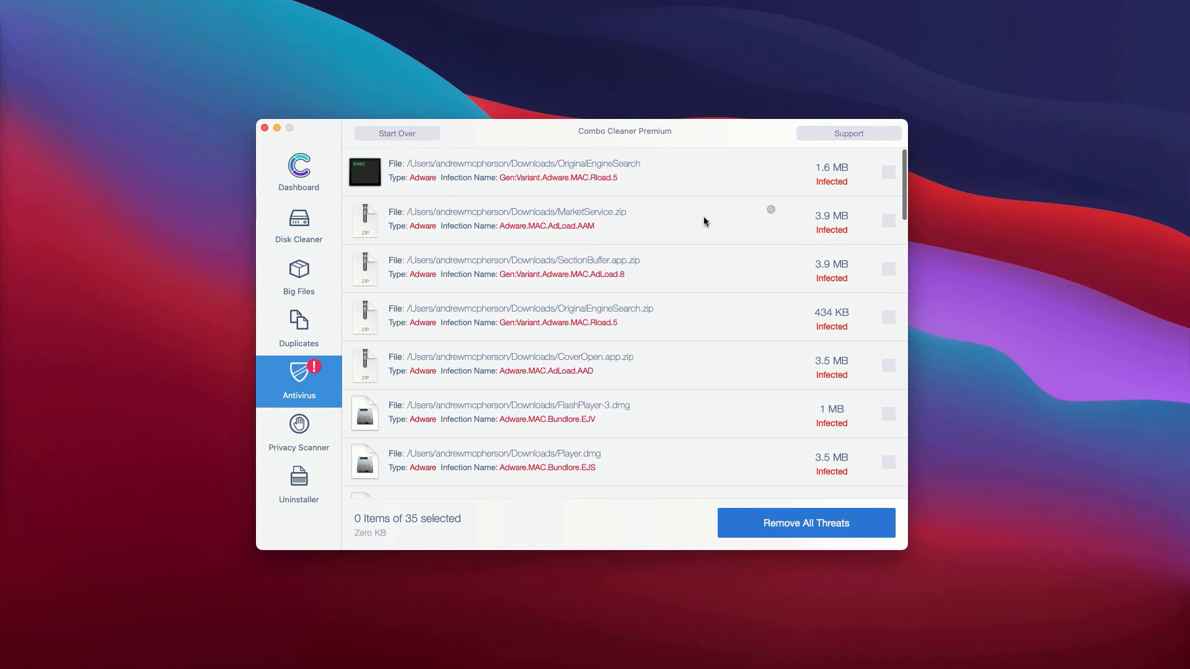
mouse_move(771, 214)
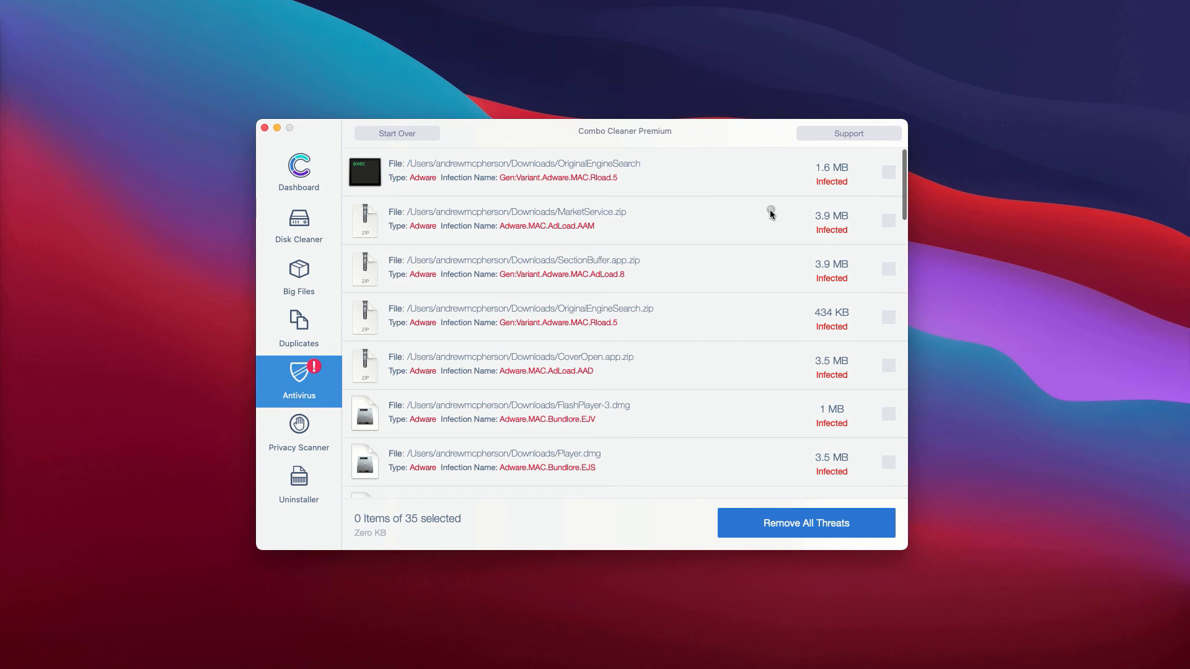
mouse_move(771, 164)
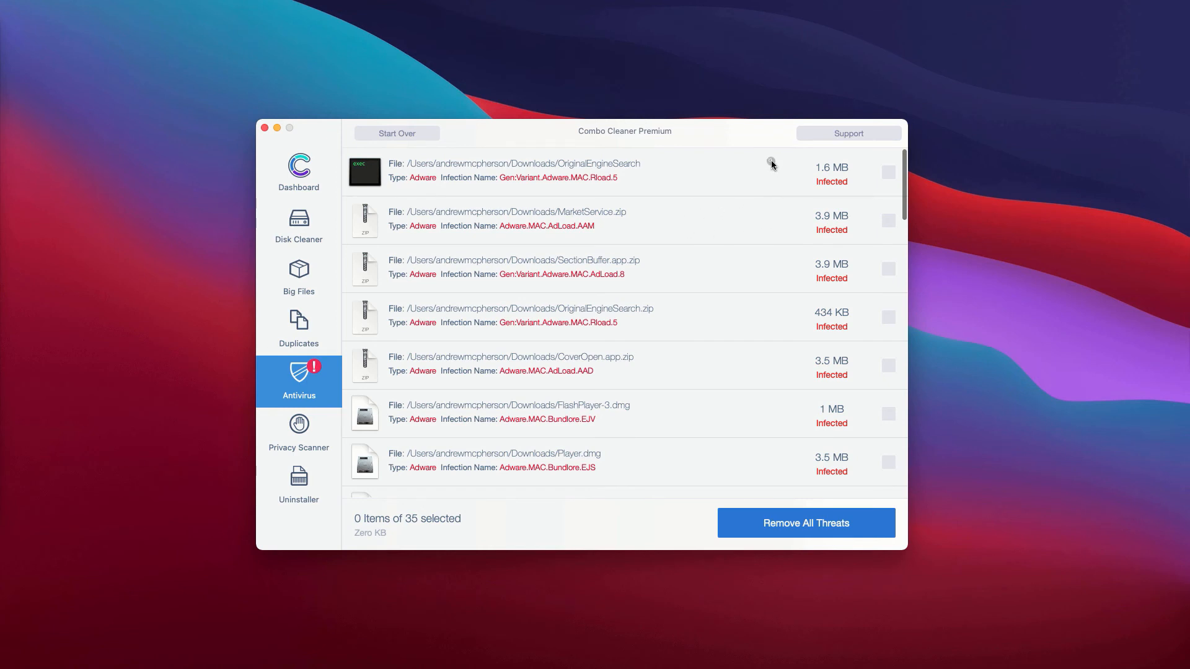
mouse_move(775, 215)
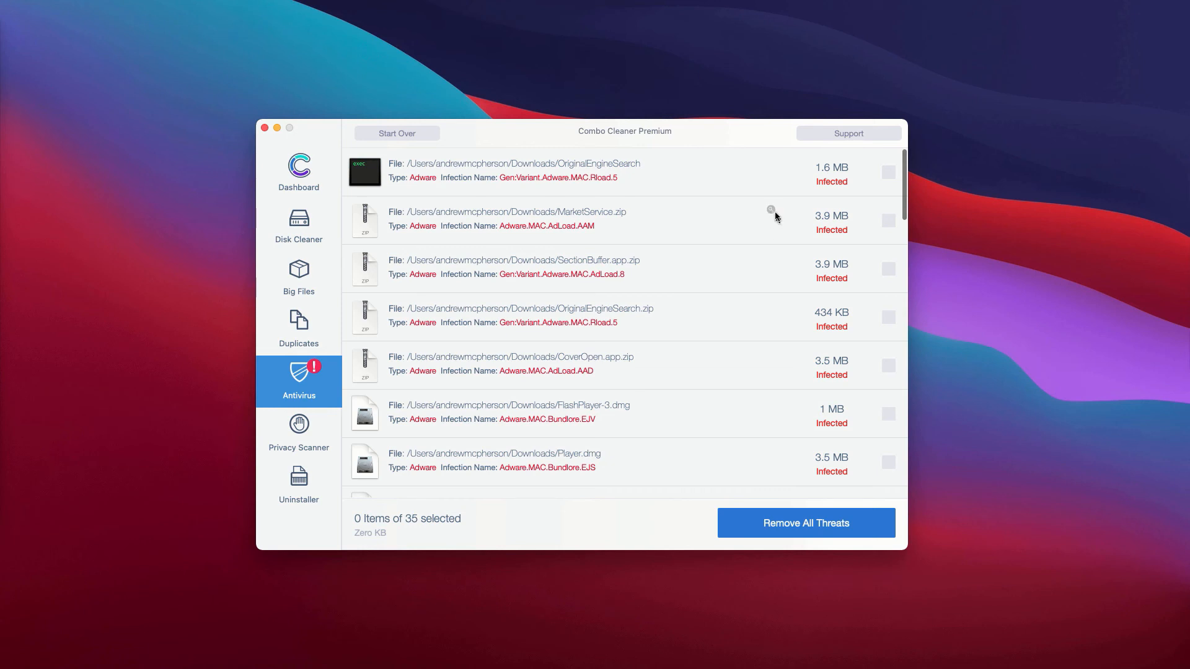
mouse_move(769, 165)
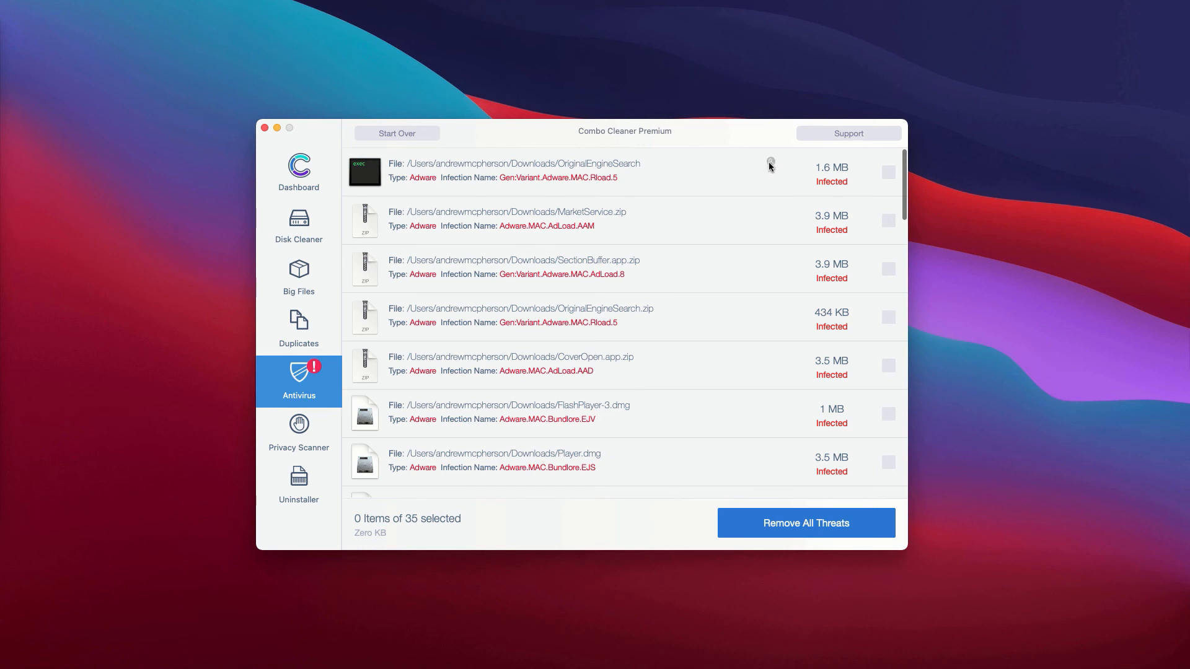
mouse_move(773, 213)
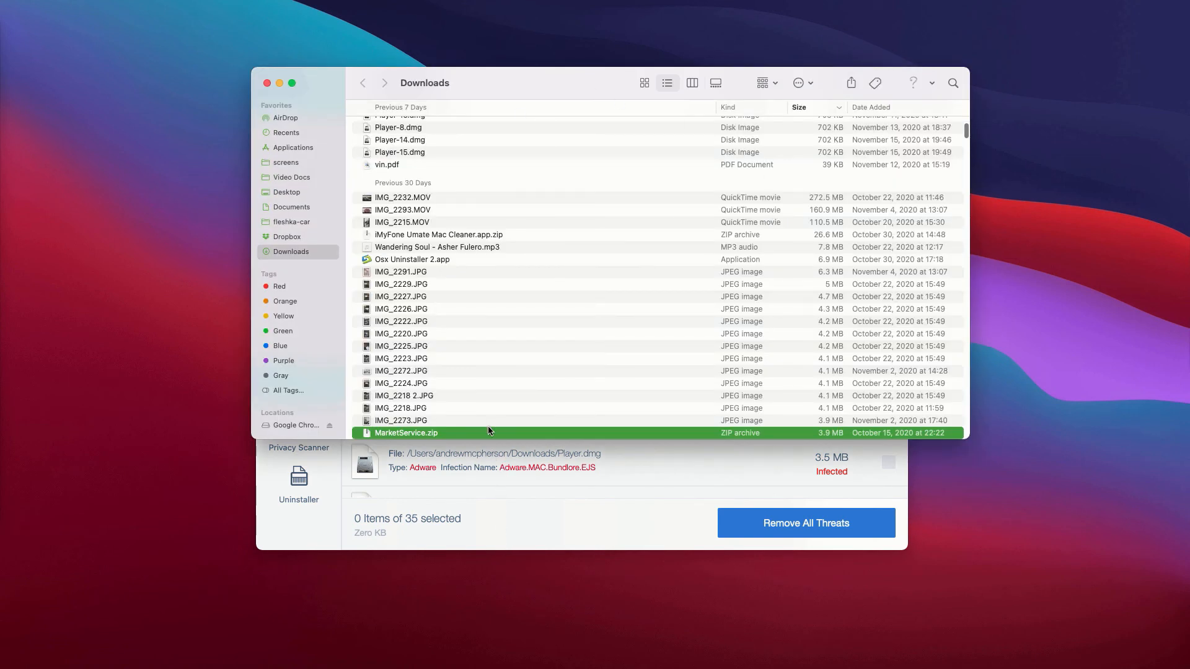
Move MarketService.zip from Downloads to the Trash, close Finder, then right-click CoverOpen.app.zip.
right_click(406, 432)
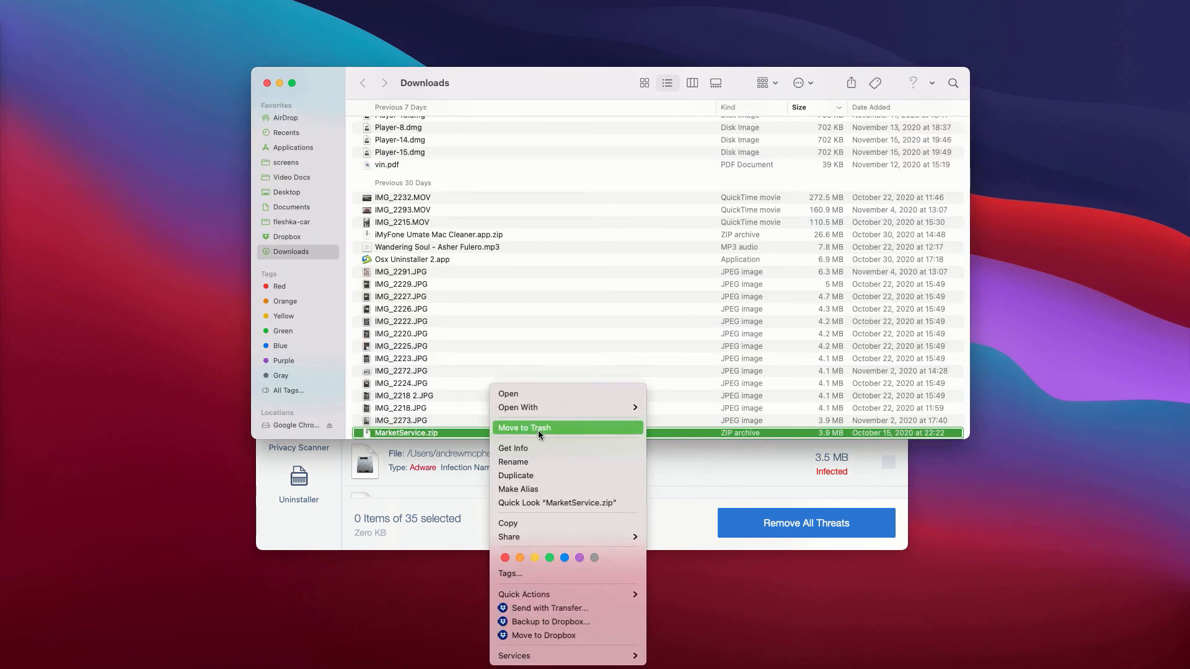
left_click(524, 427)
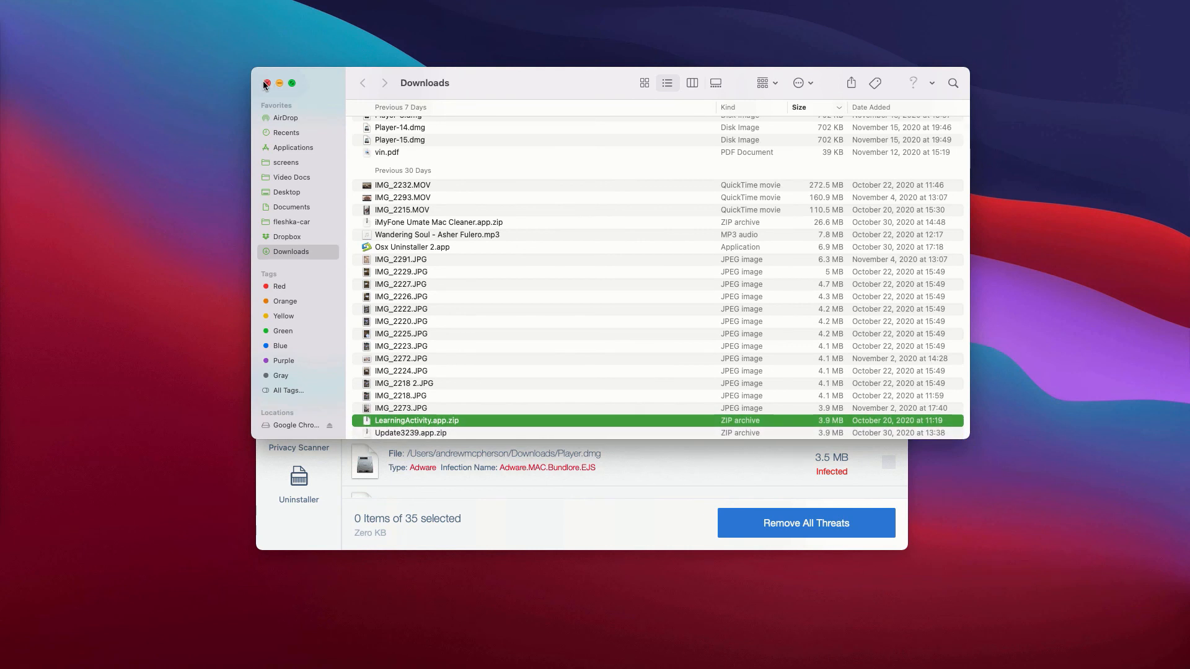
left_click(268, 83)
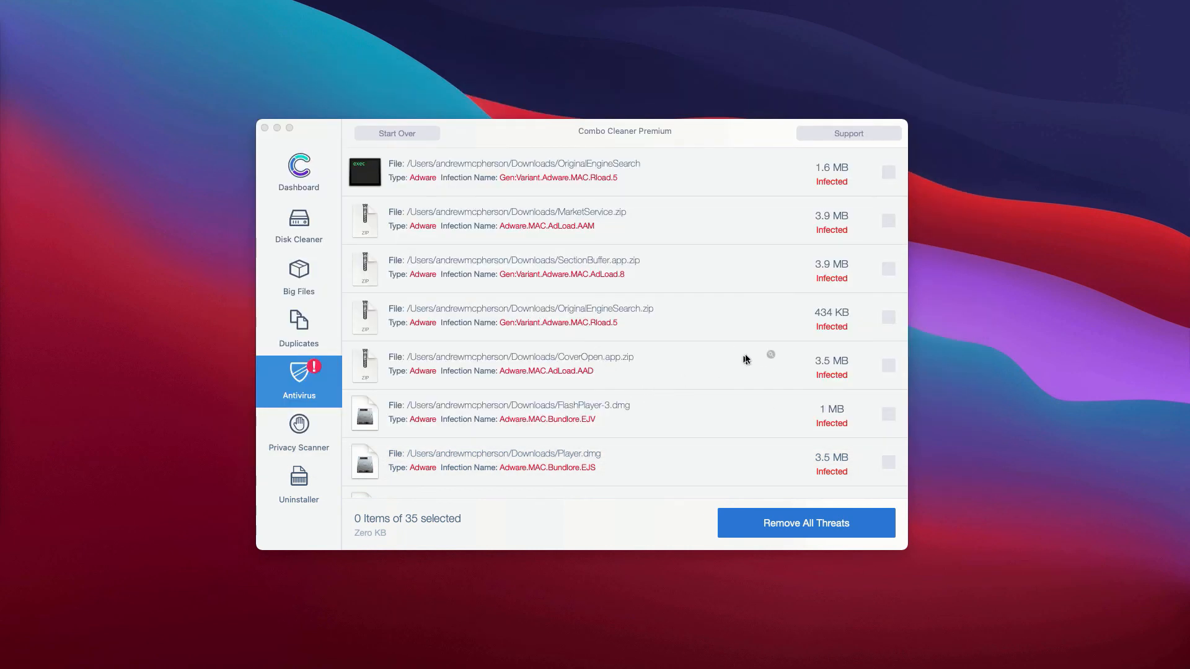
mouse_move(770, 359)
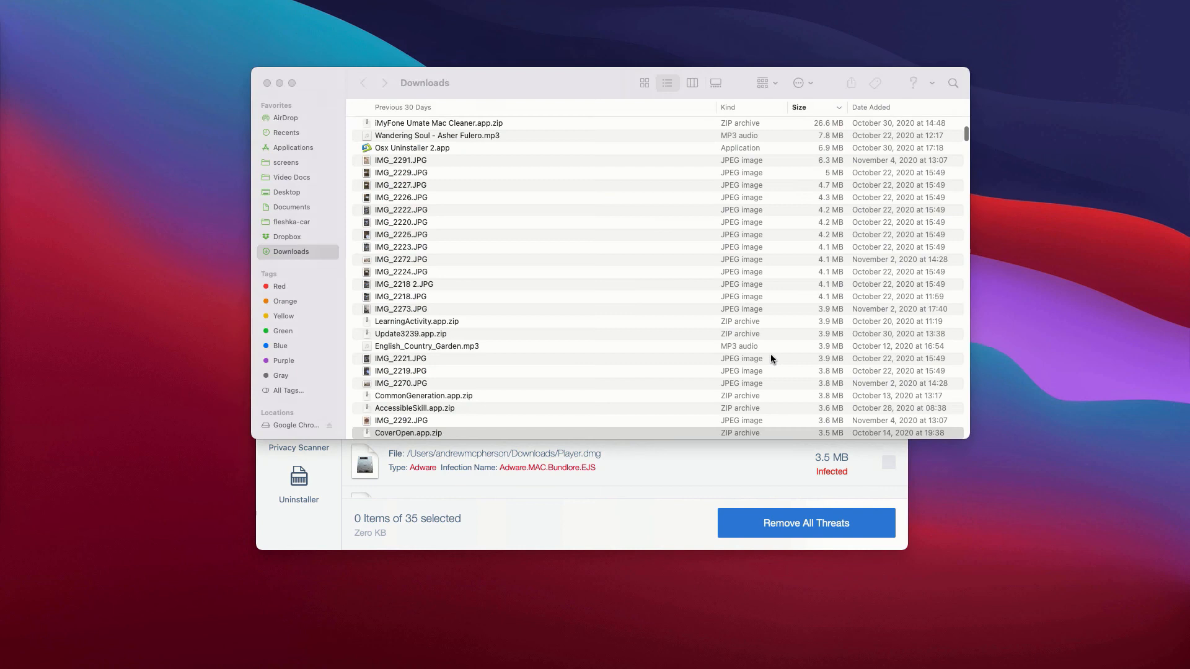
right_click(408, 432)
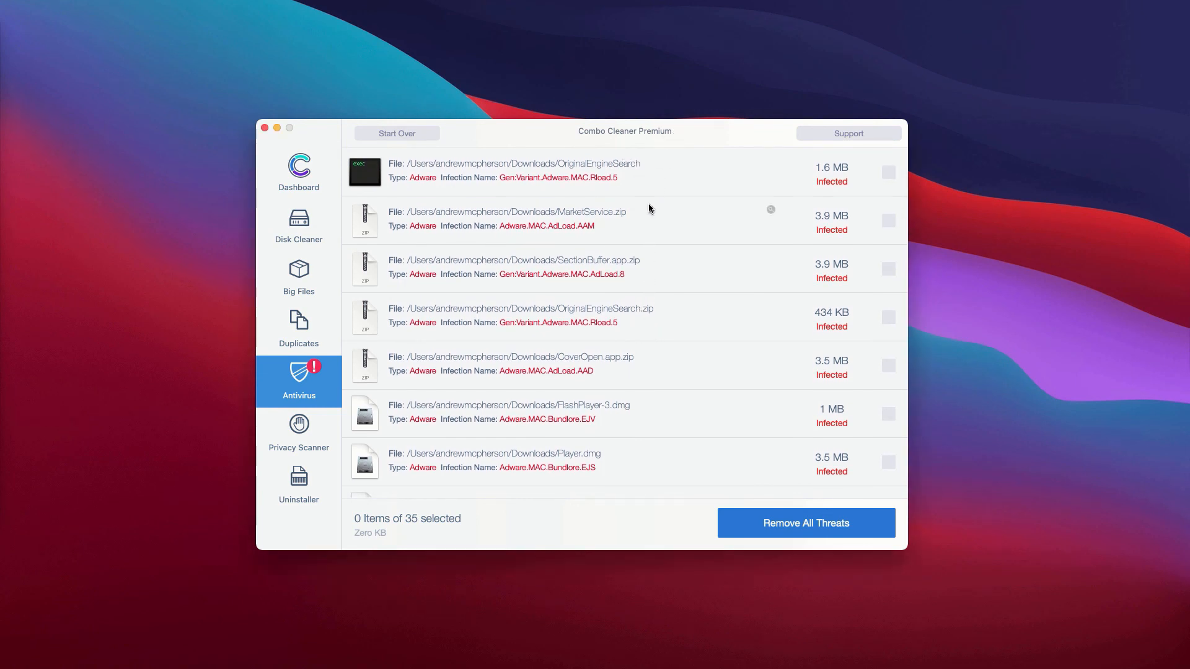
mouse_move(642, 135)
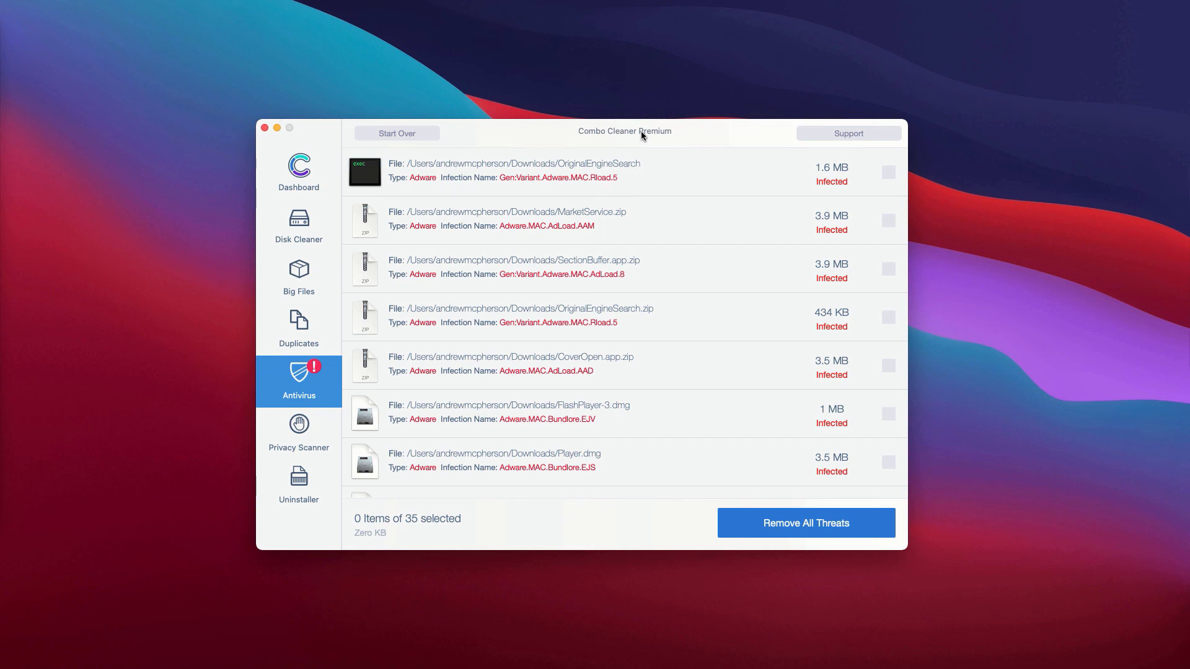
mouse_move(680, 139)
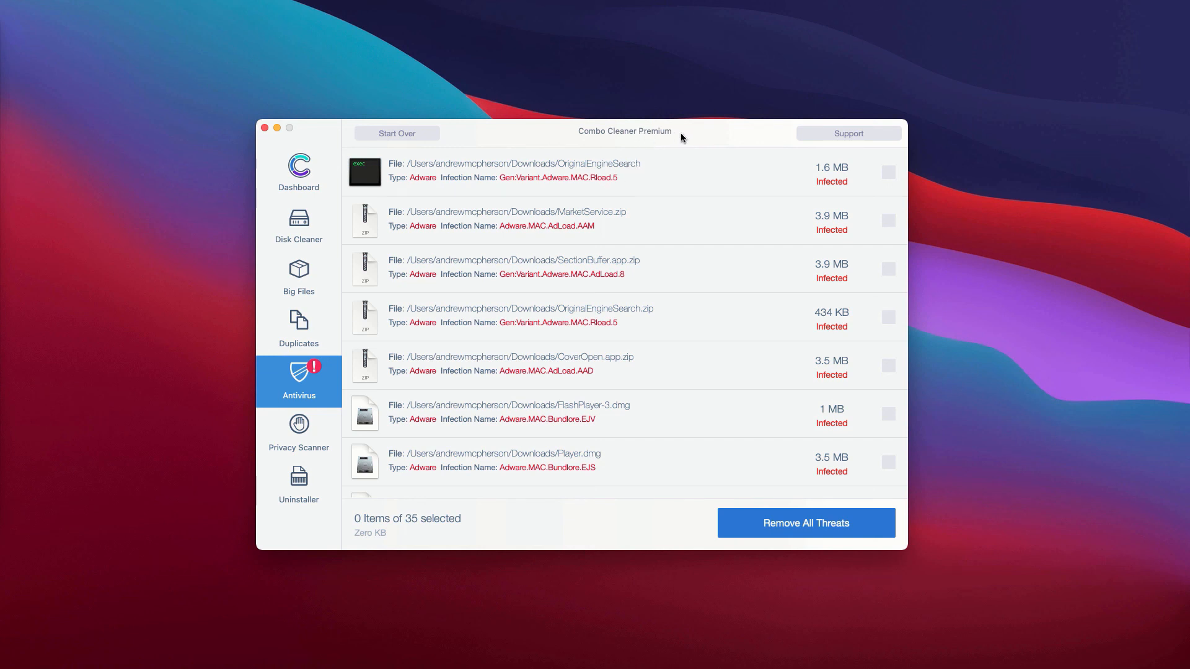